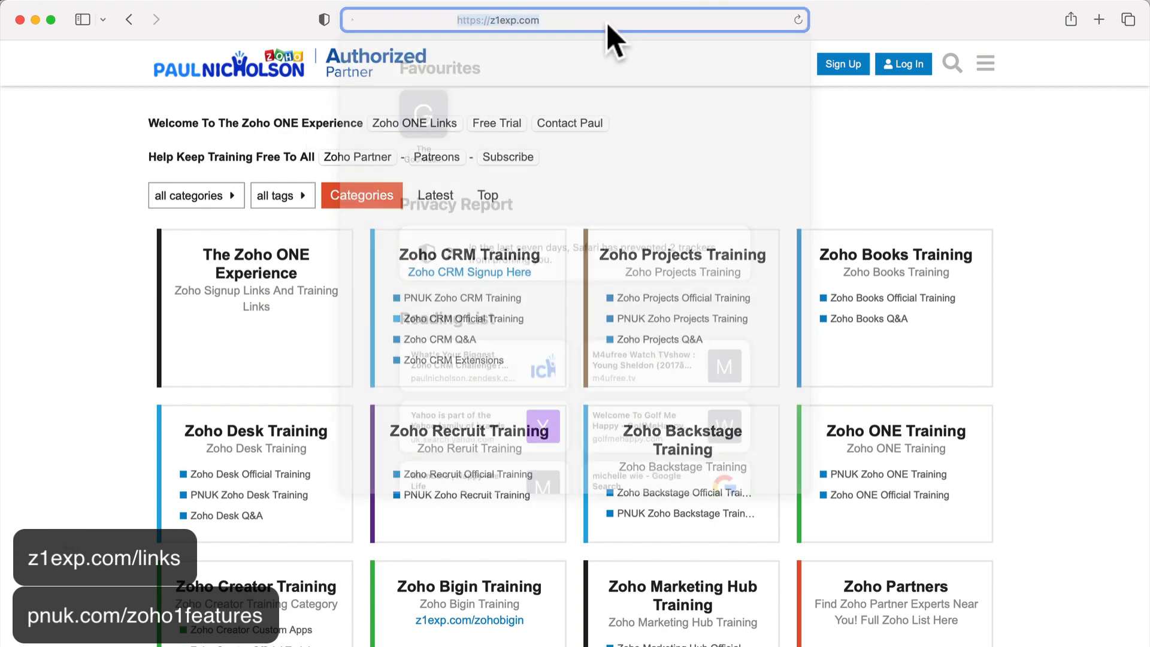
# Load the pnuk.com/zoho1features short link to reach the Zoho One Plan Details forum topic
pyautogui.write('pnuk.')
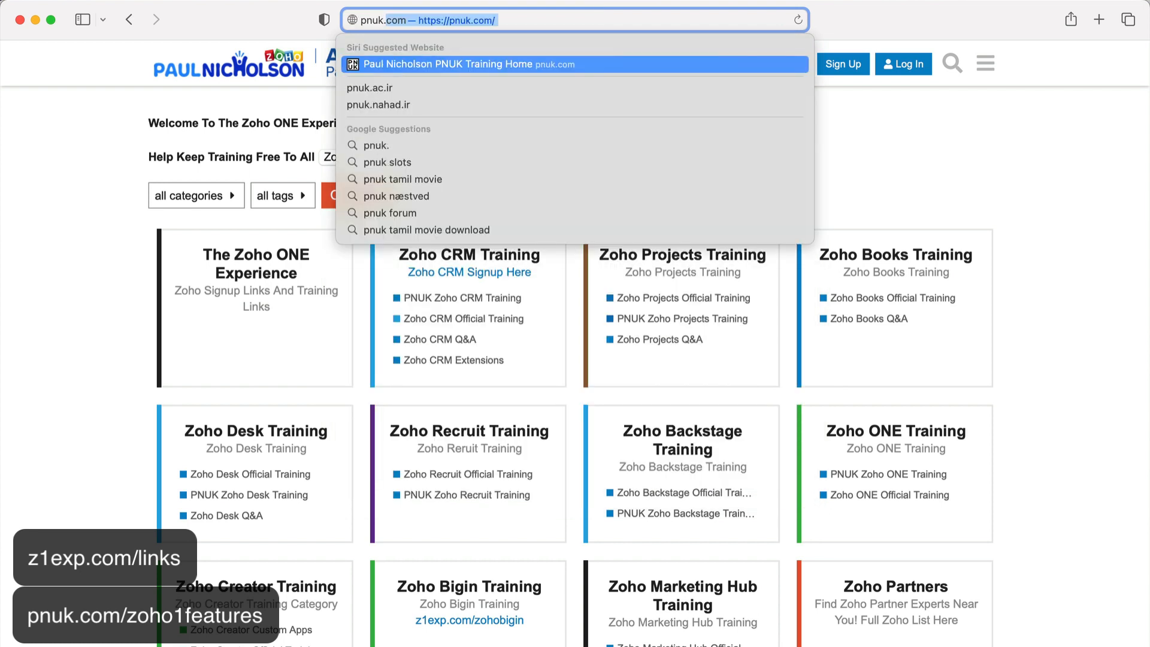
pyautogui.write('pnuk.co/zo')
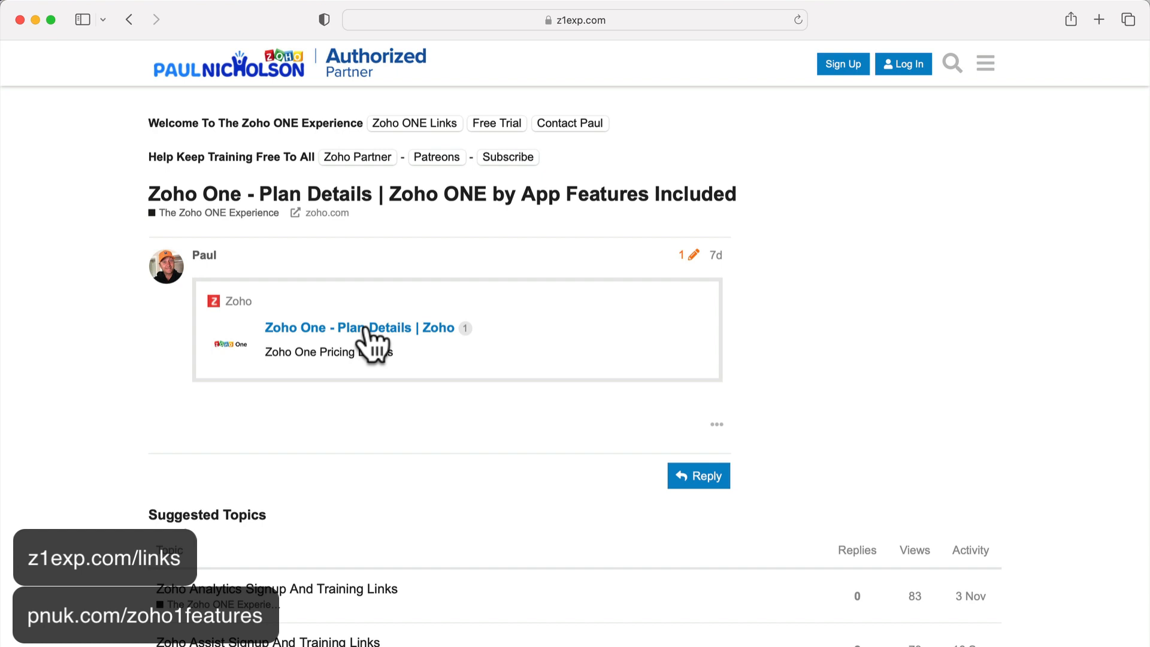
# Open the 'Zoho One - Plan Details | Zoho' link card in a new tab
pyautogui.click(360, 328)
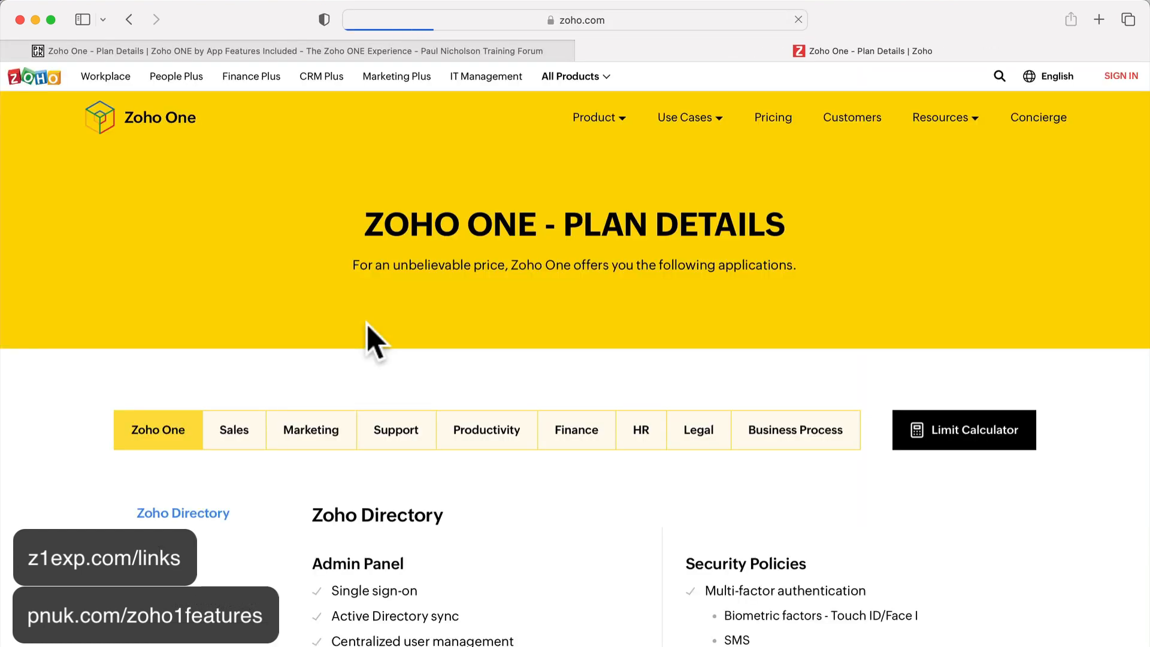
pyautogui.moveTo(683, 304)
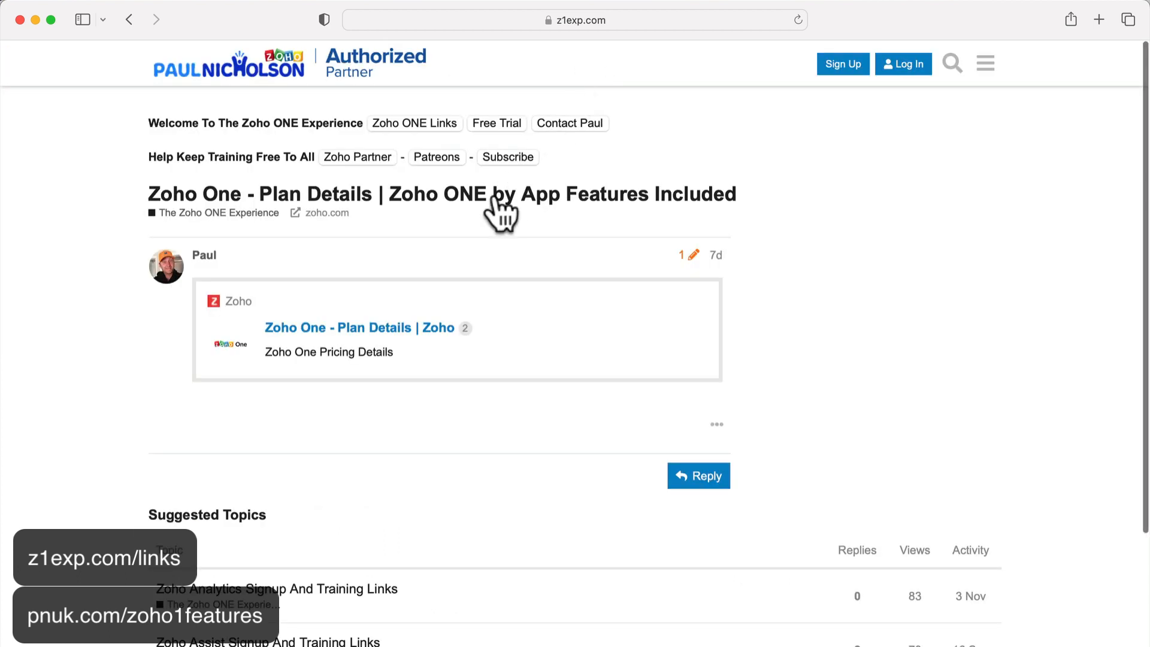
pyautogui.moveTo(434, 134)
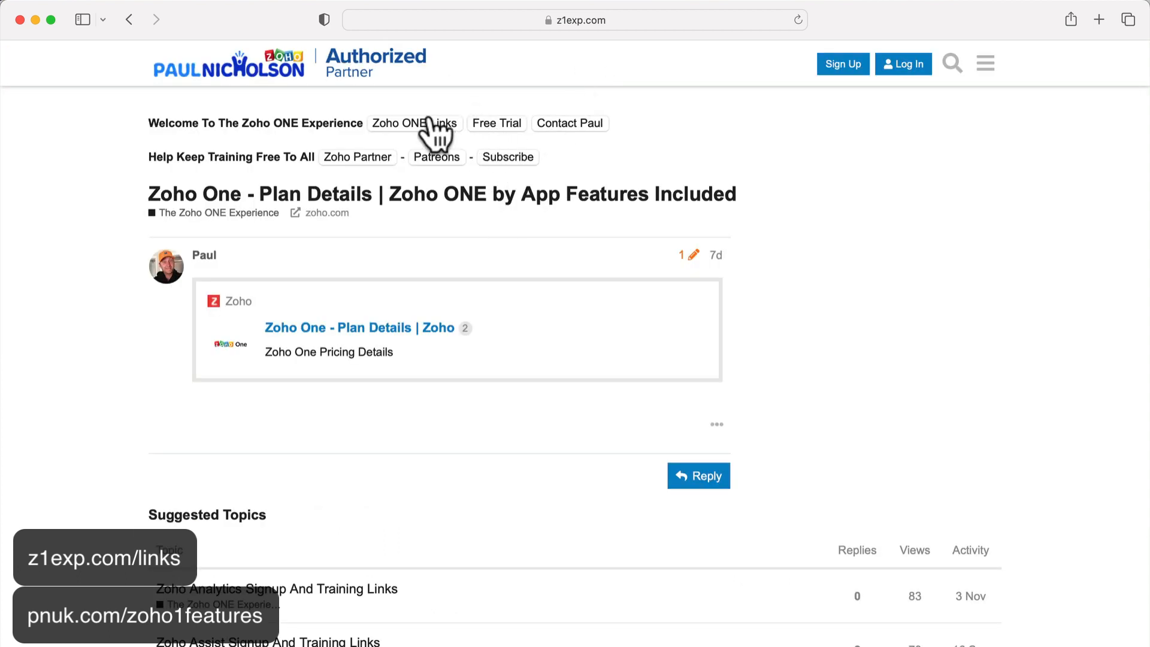
pyautogui.moveTo(425, 140)
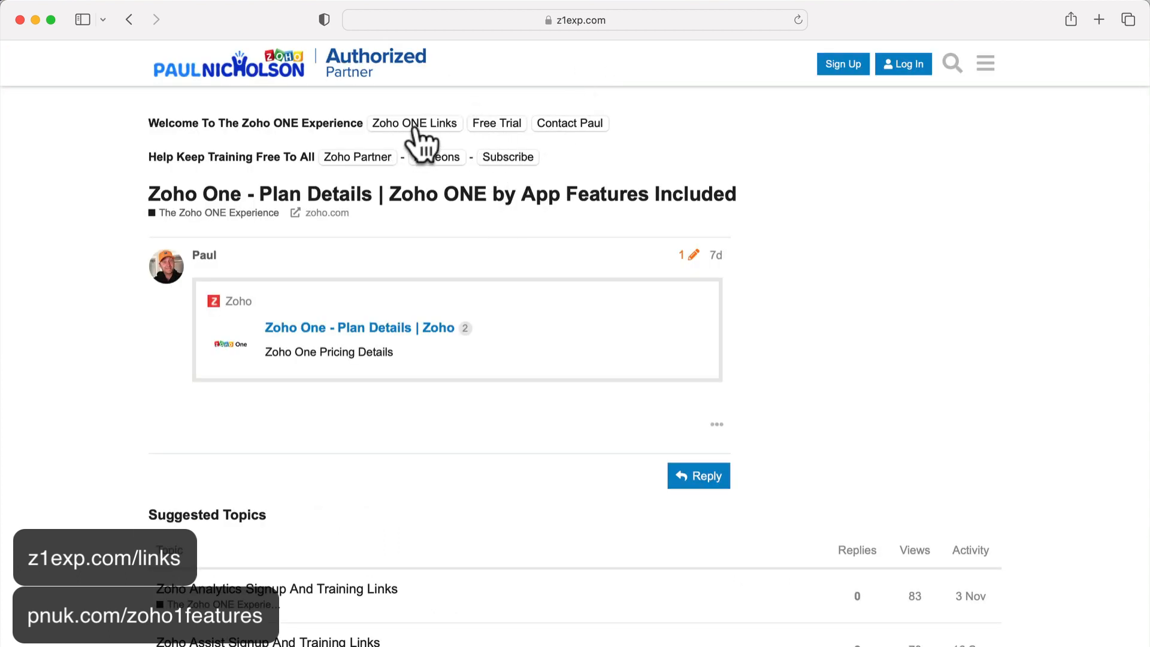
# Browse the Zoho ONE Links page, then open 'List Of Features Per App With Zoho ONE'
pyautogui.click(414, 124)
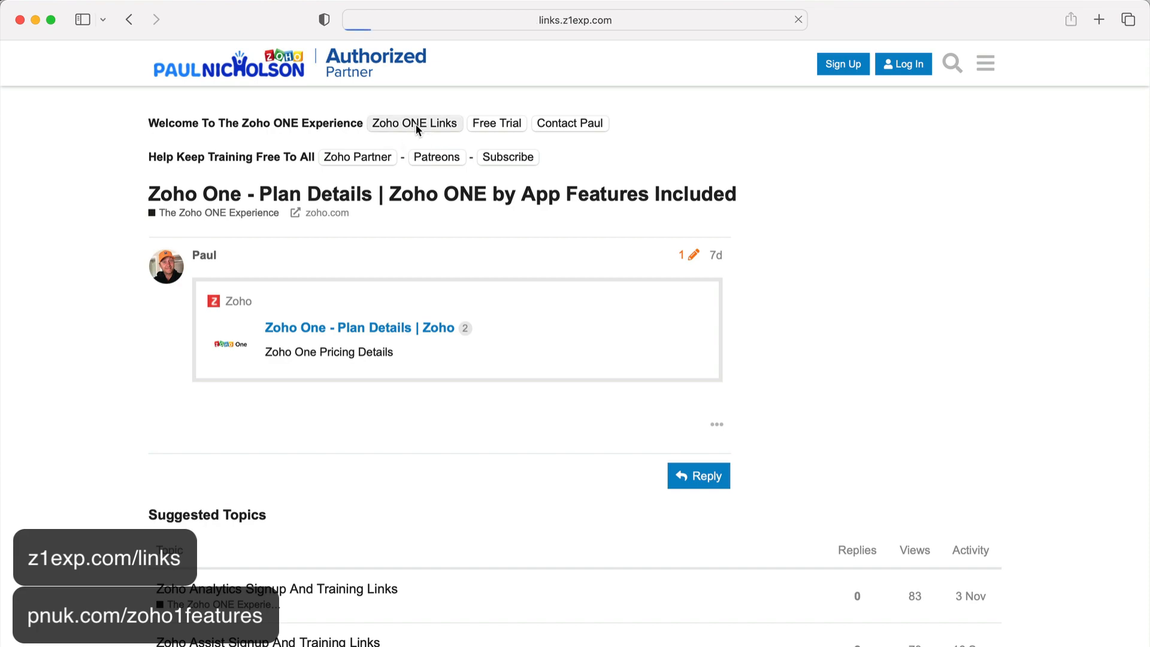
pyautogui.click(414, 124)
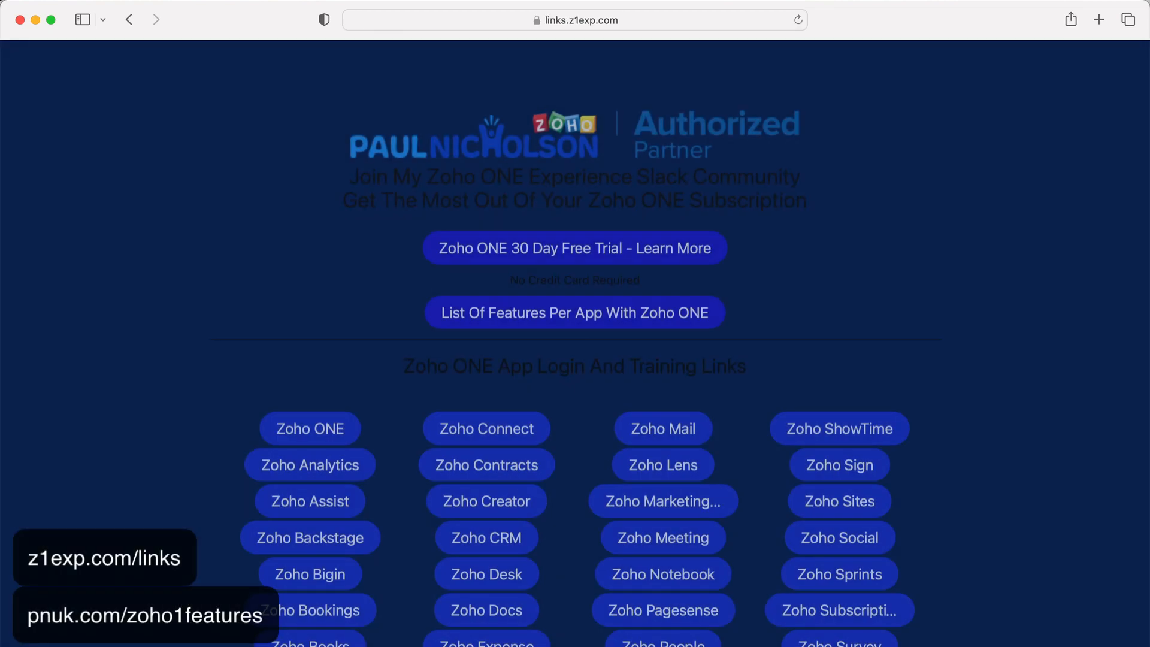
pyautogui.scroll(-3)
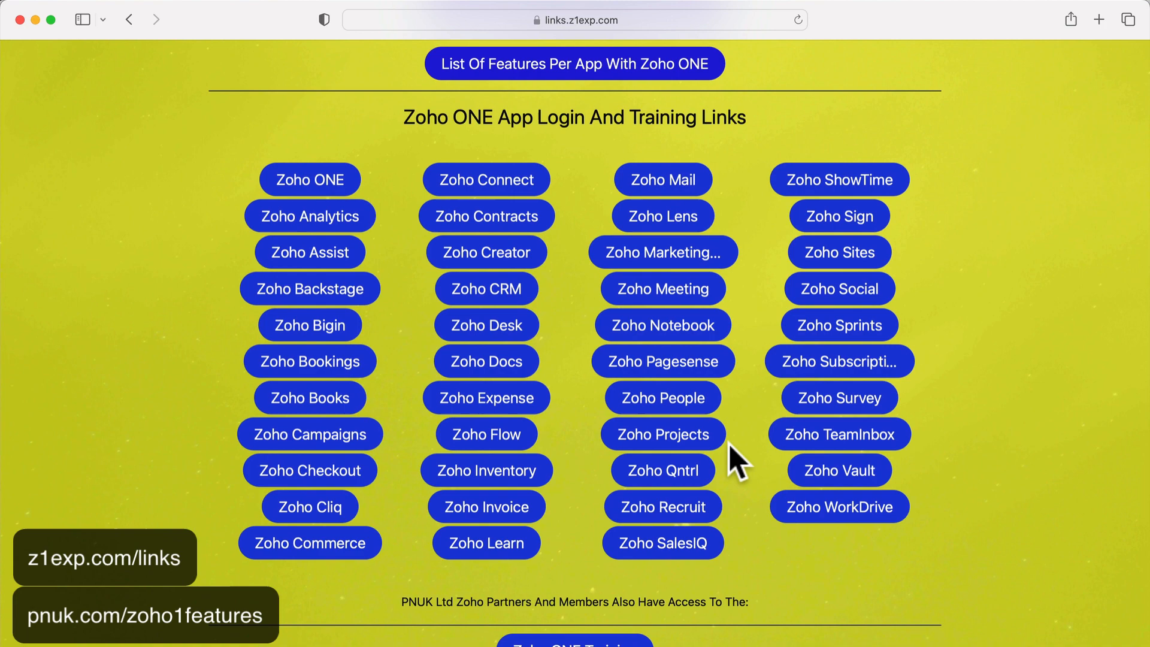
pyautogui.scroll(3)
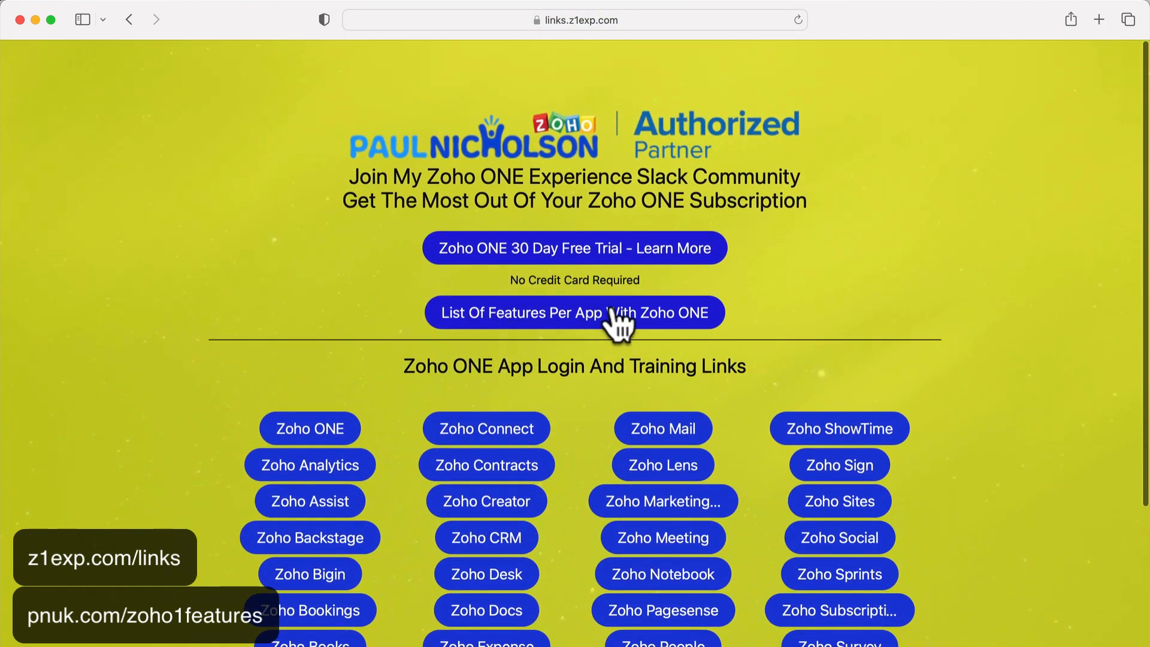
pyautogui.moveTo(583, 334)
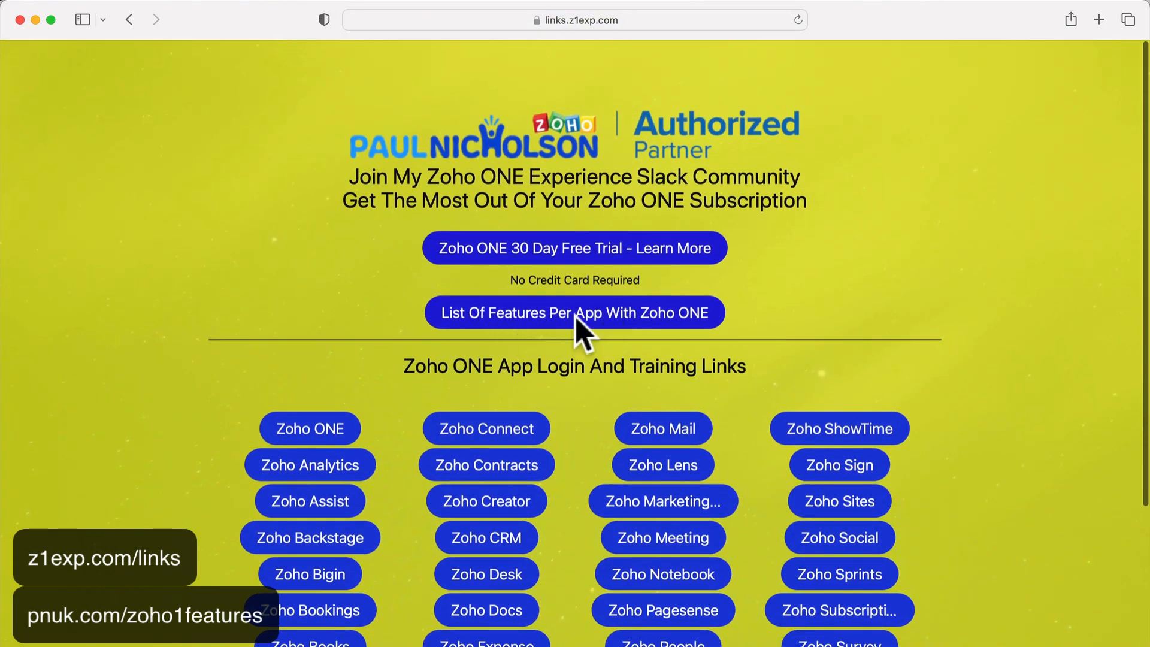
pyautogui.click(574, 312)
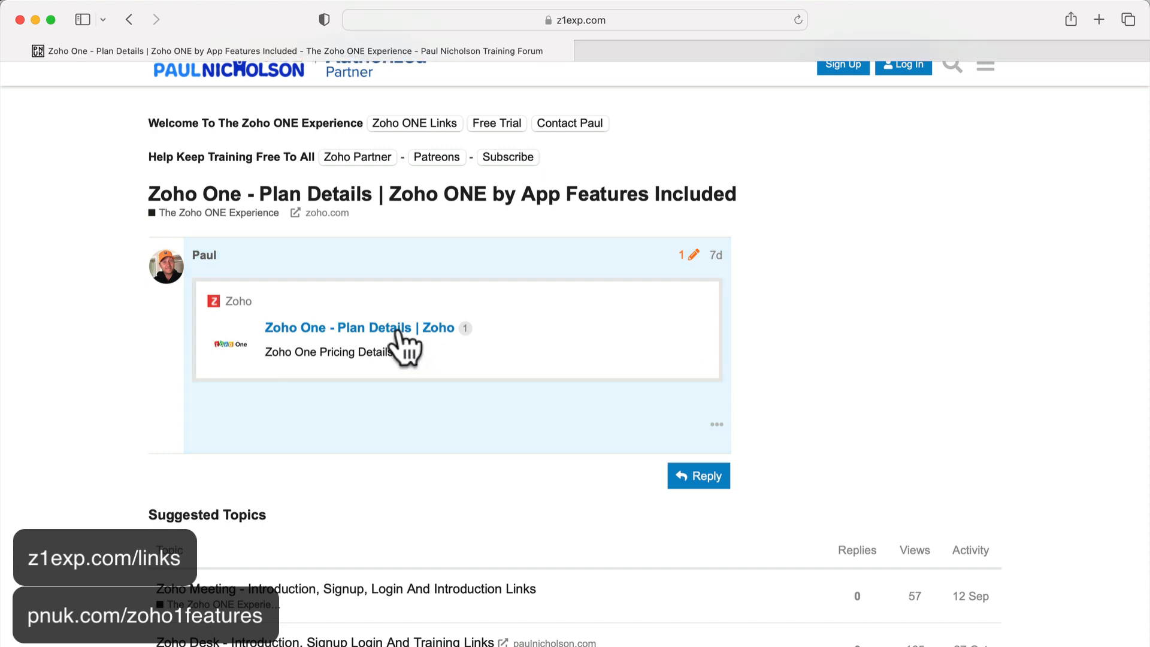
# Reopen the Plan Details link card, then bring up and dismiss the forum login popup
pyautogui.click(359, 328)
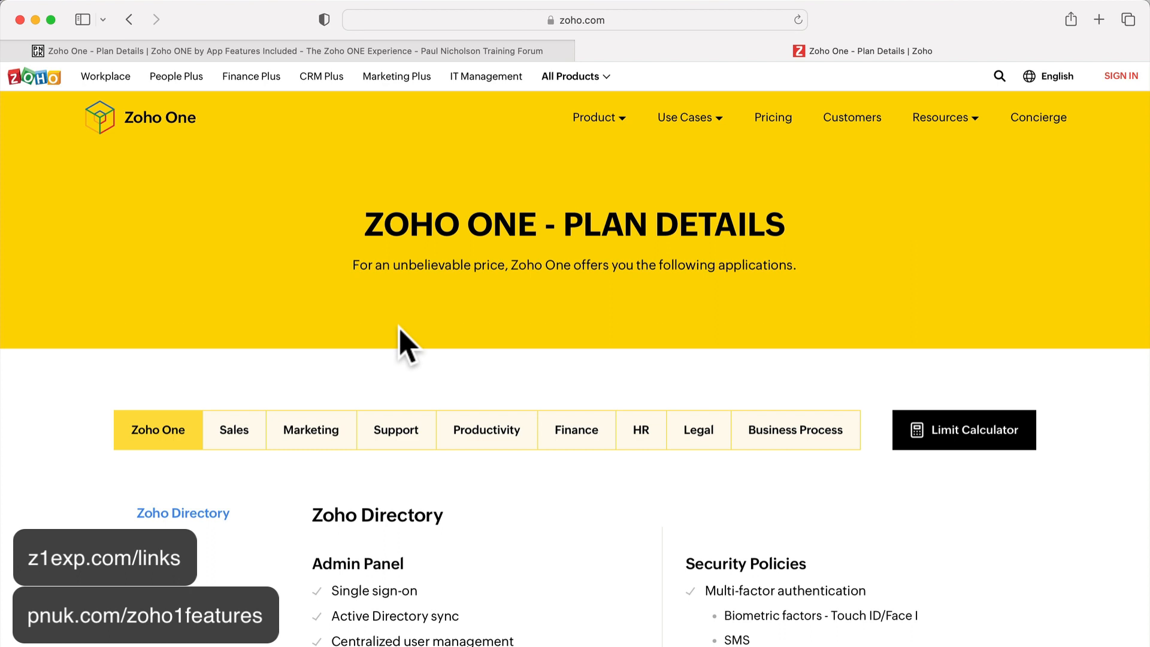
pyautogui.moveTo(334, 121)
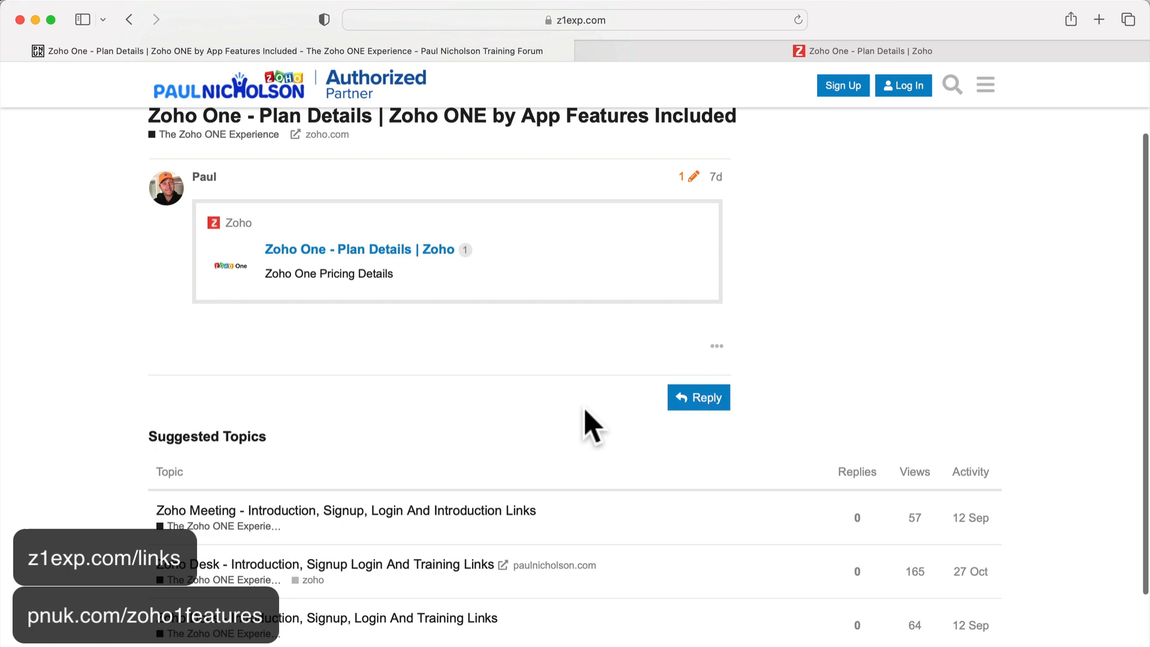
pyautogui.click(902, 85)
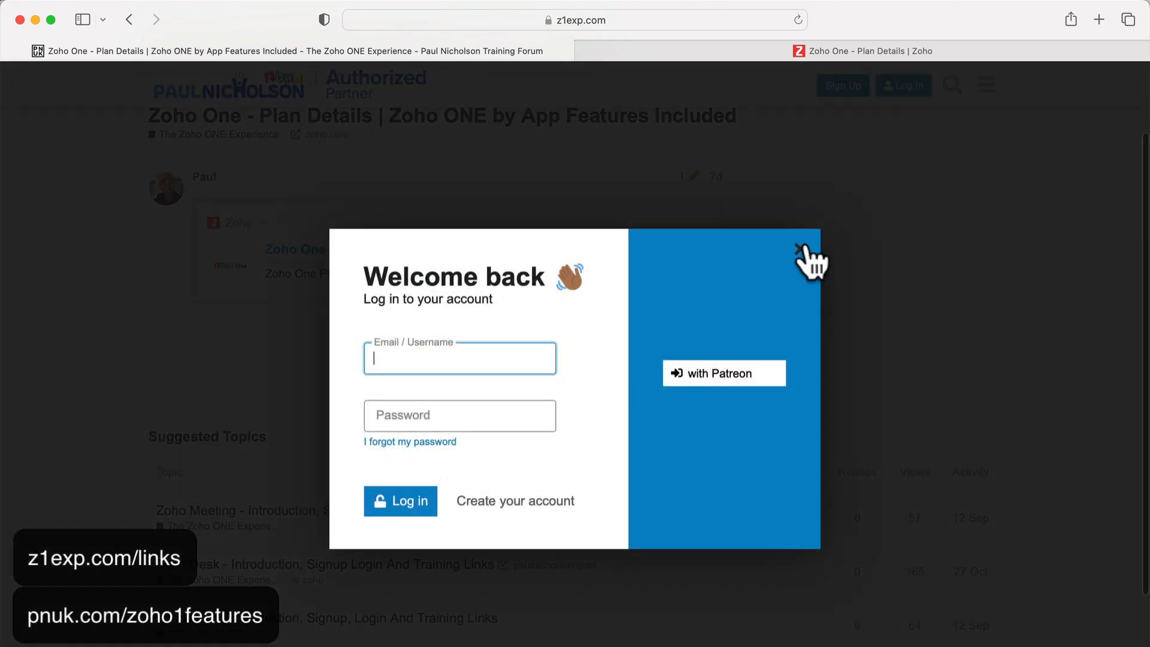
pyautogui.click(811, 254)
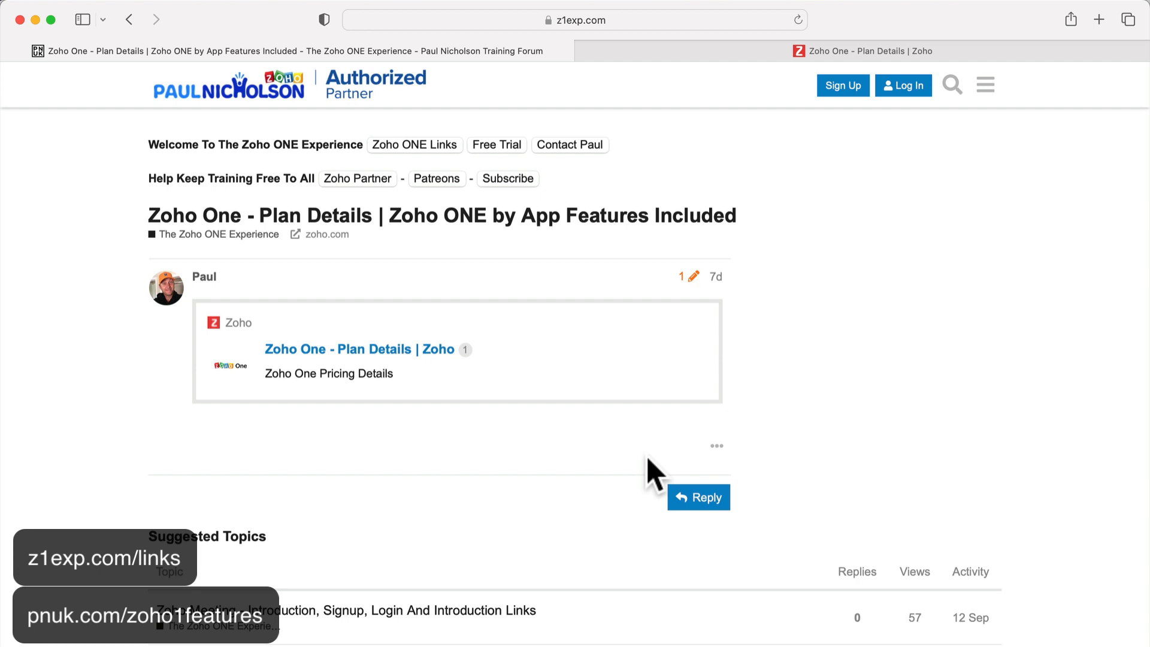
pyautogui.moveTo(427, 113)
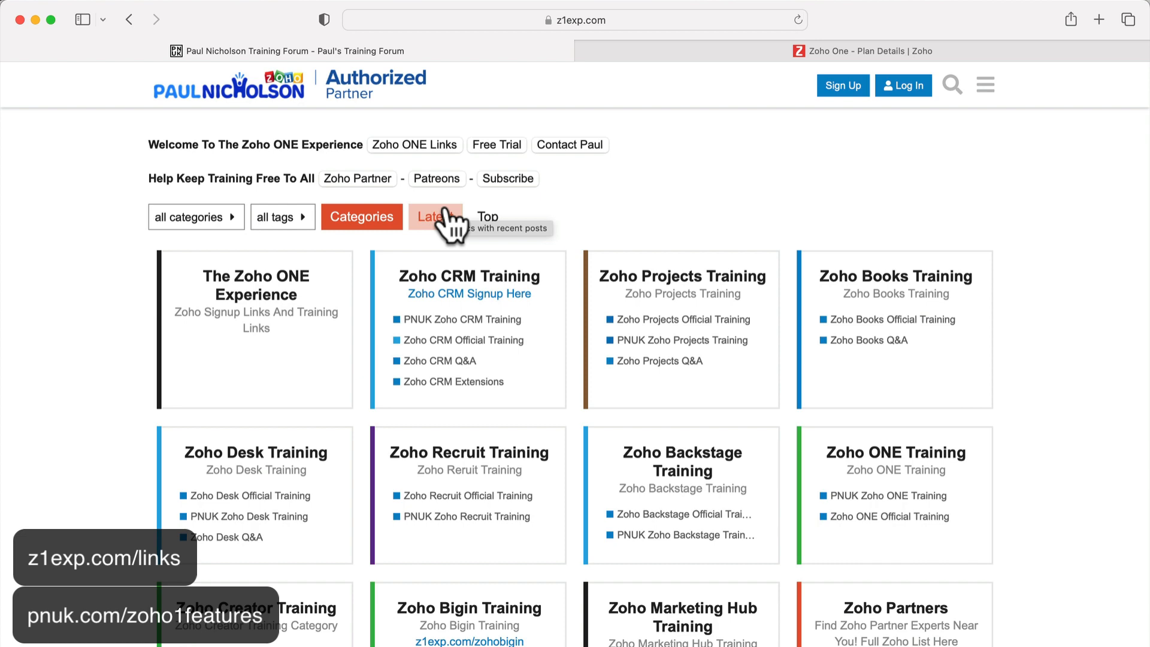
# Switch to the zoho.com Plan Details tab and scroll through the Zoho Directory features
pyautogui.click(864, 51)
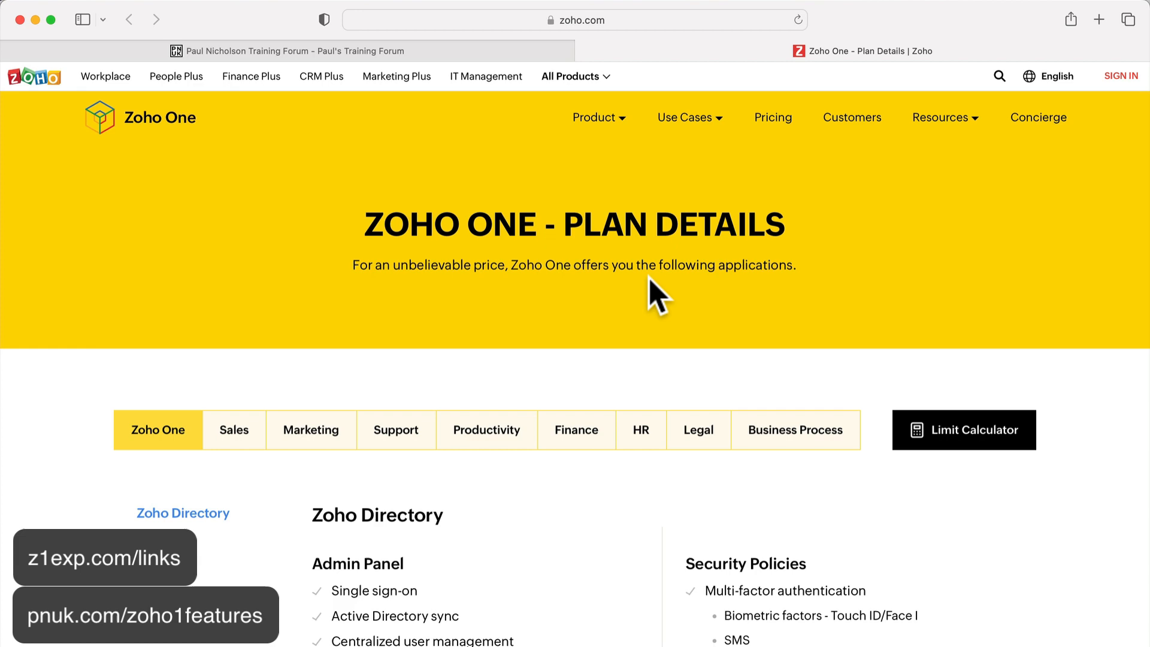
pyautogui.scroll(-3)
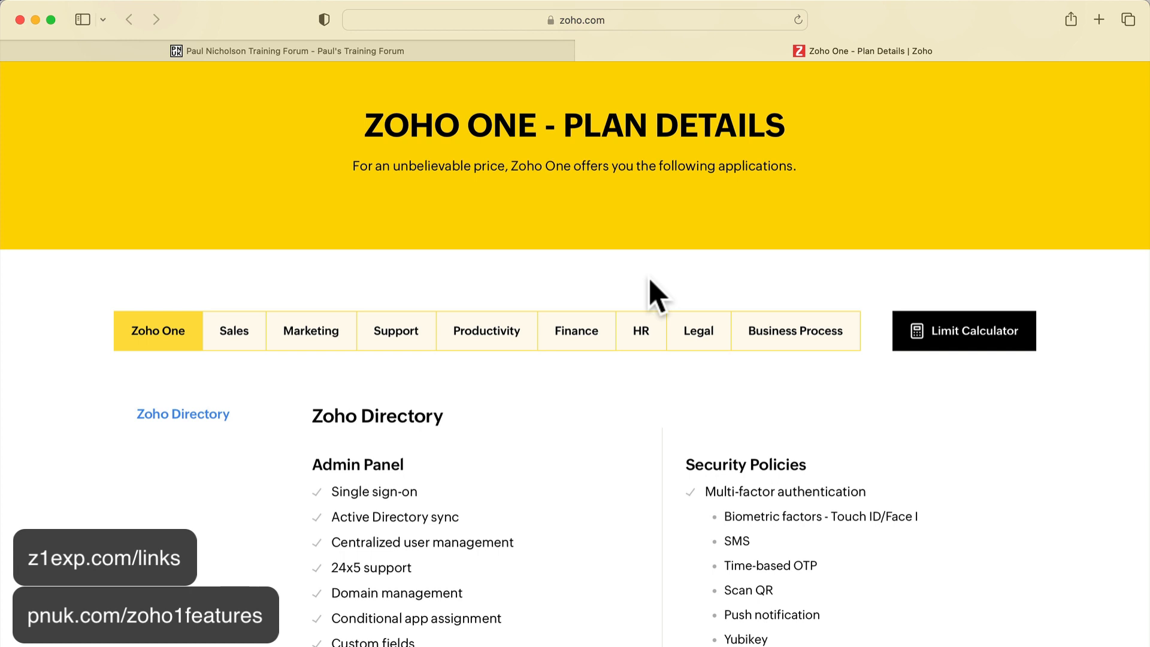
pyautogui.scroll(-3)
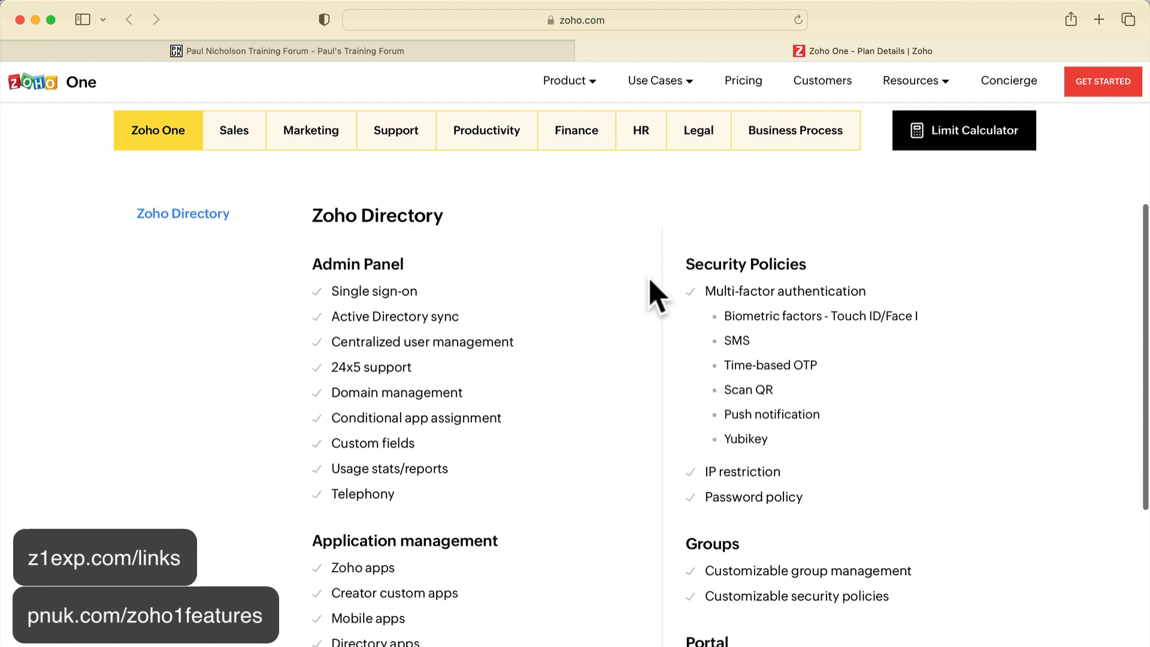
pyautogui.scroll(3)
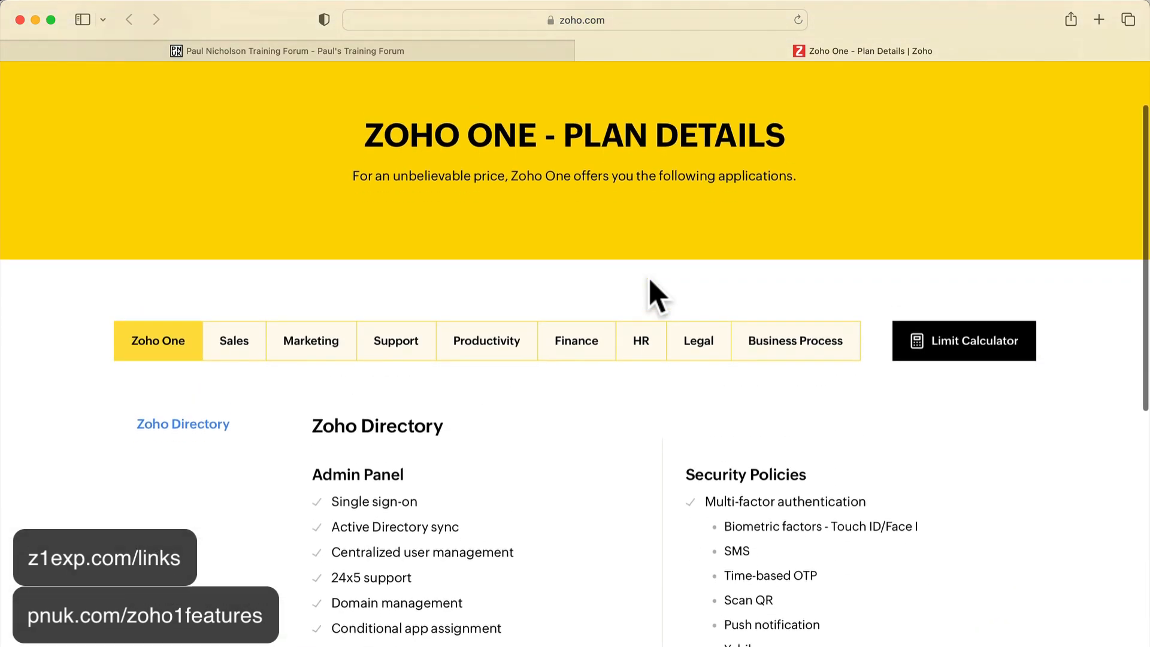
pyautogui.scroll(-3)
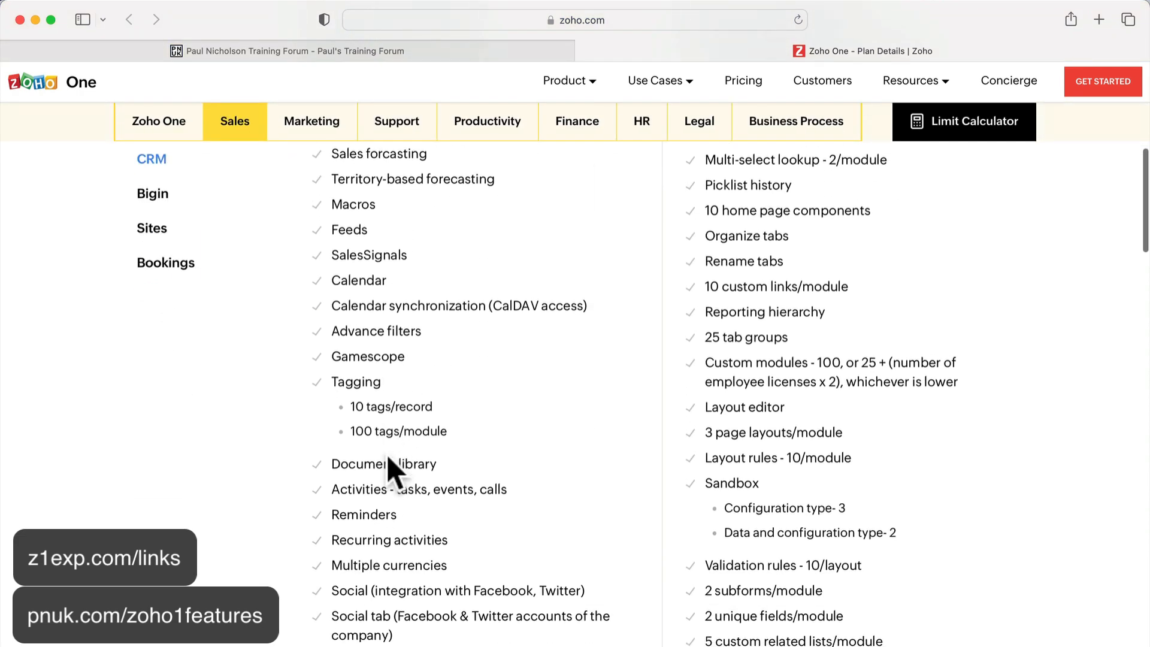
# Scroll the CRM feature list past analytics and inventory down to security management and developer tools
pyautogui.scroll(-3)
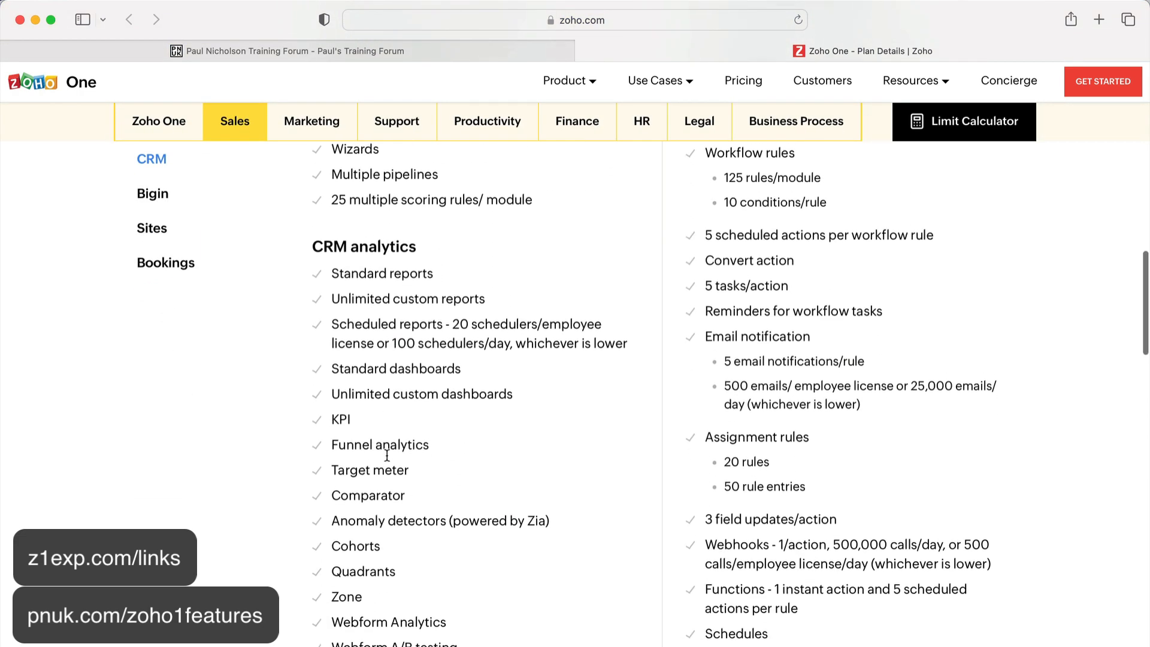
pyautogui.scroll(-3)
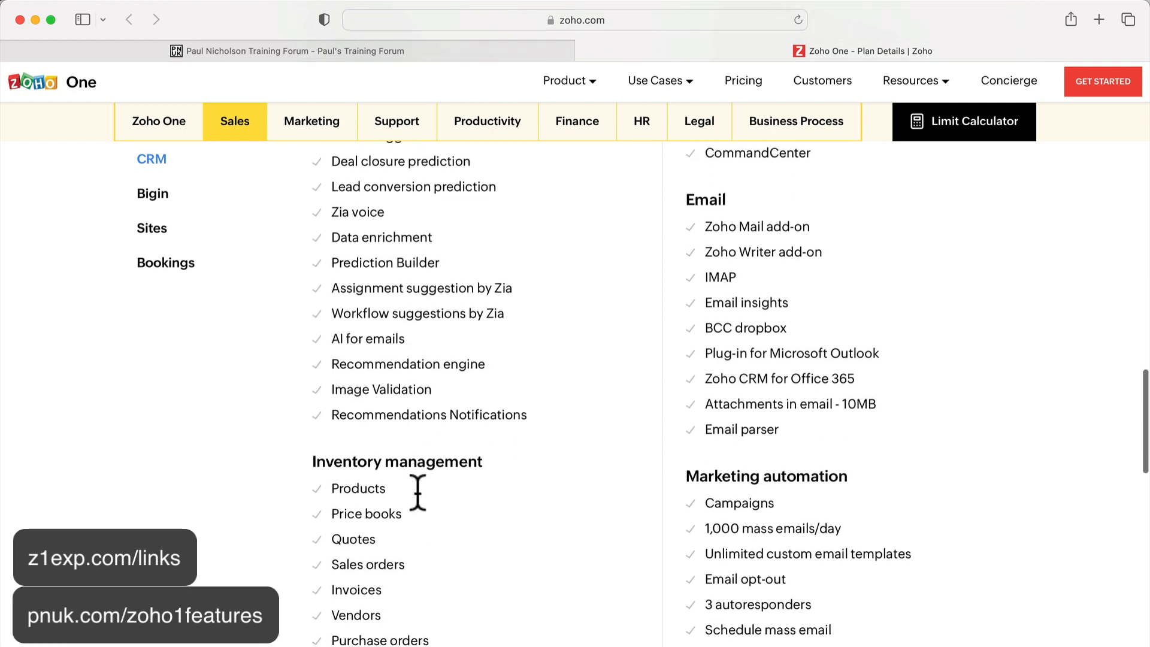
pyautogui.scroll(-3)
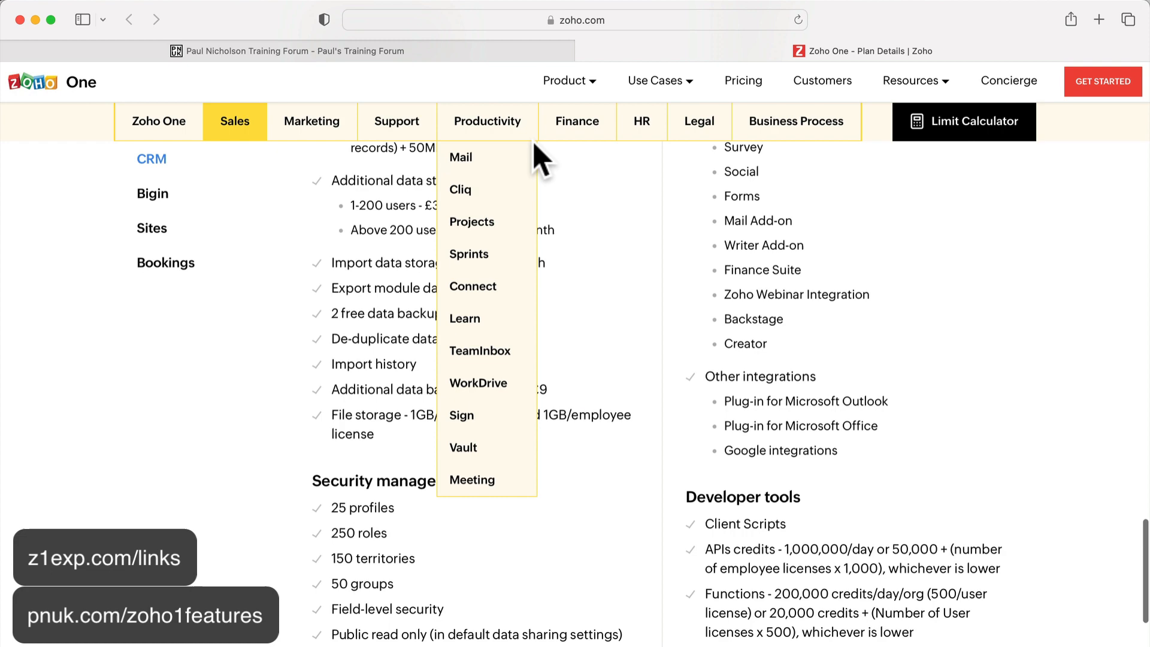
# Open the Finance category and review the Books features, from invoices and bills through integrations
pyautogui.click(576, 121)
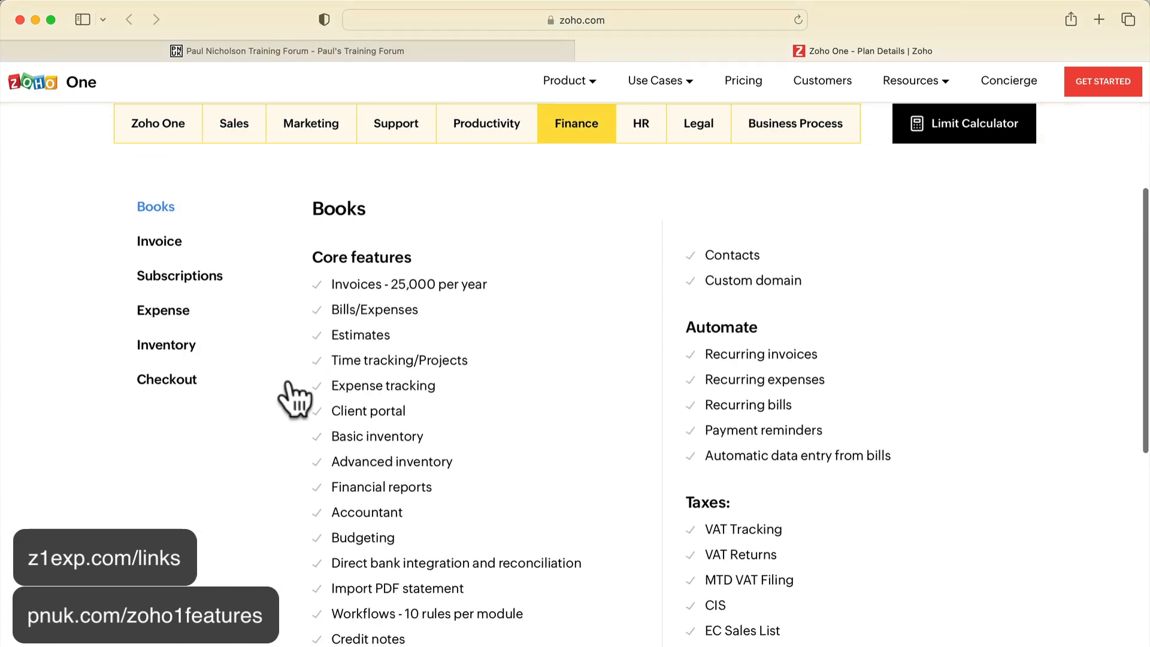
pyautogui.scroll(-3)
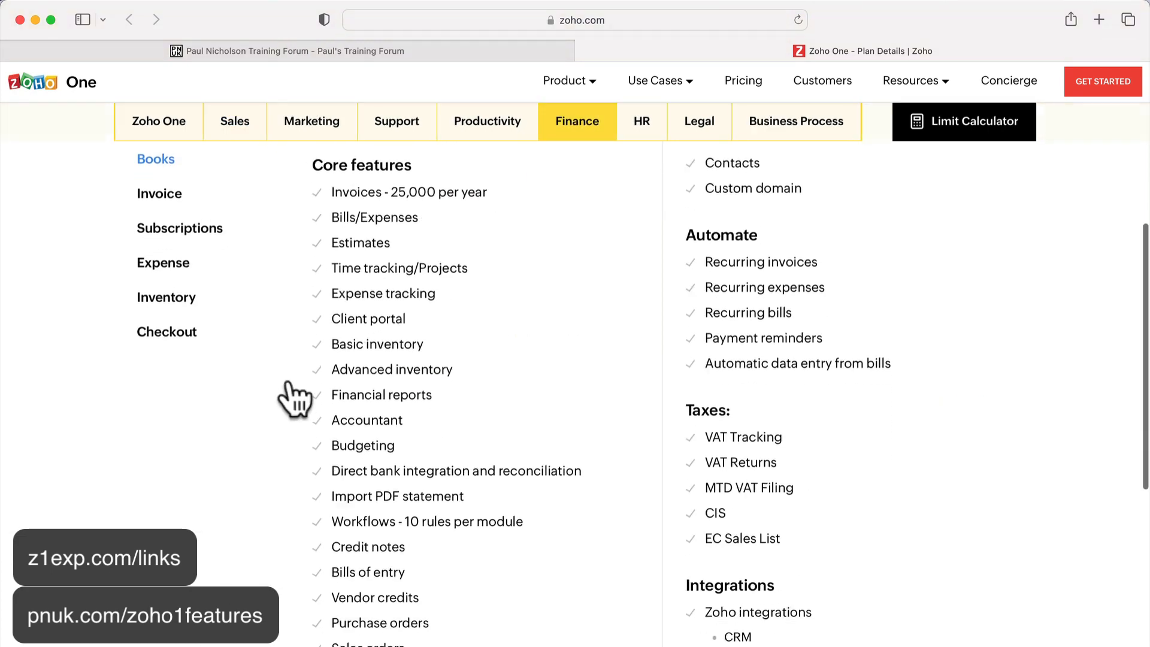
pyautogui.scroll(-3)
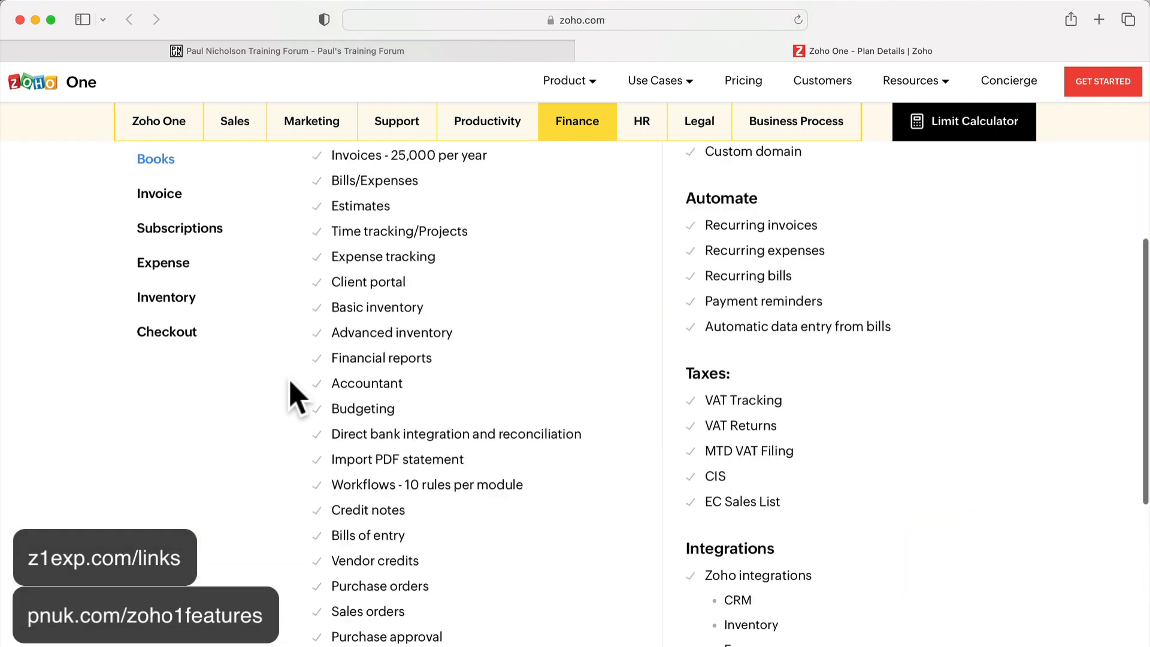
pyautogui.scroll(3)
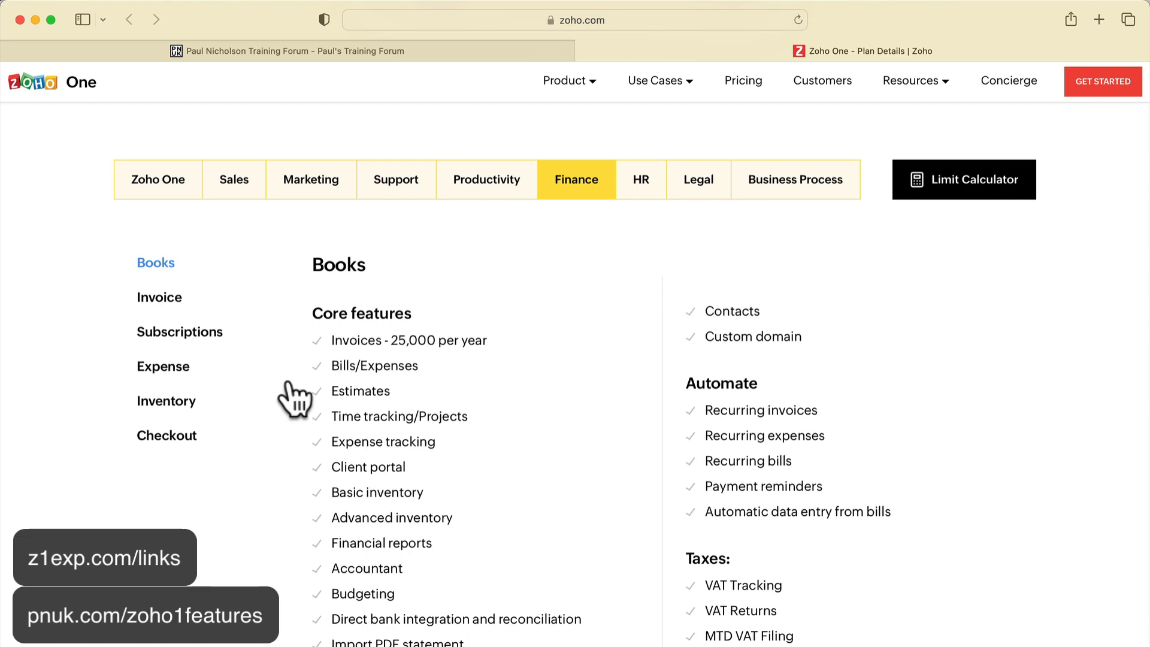
pyautogui.scroll(-3)
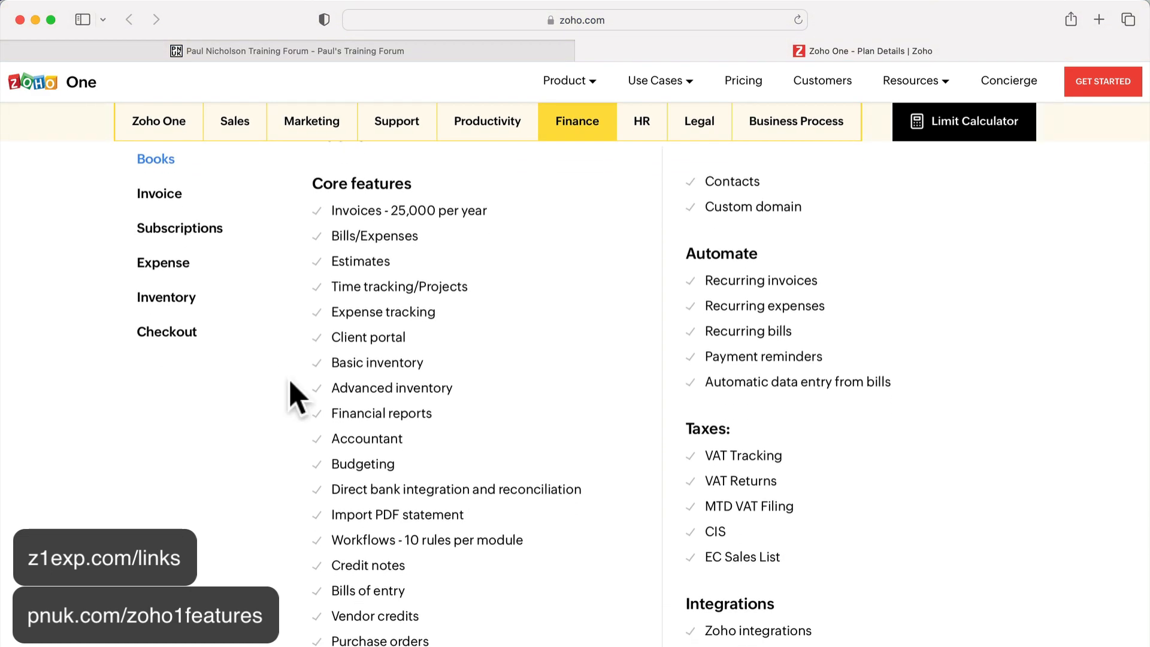
pyautogui.scroll(-3)
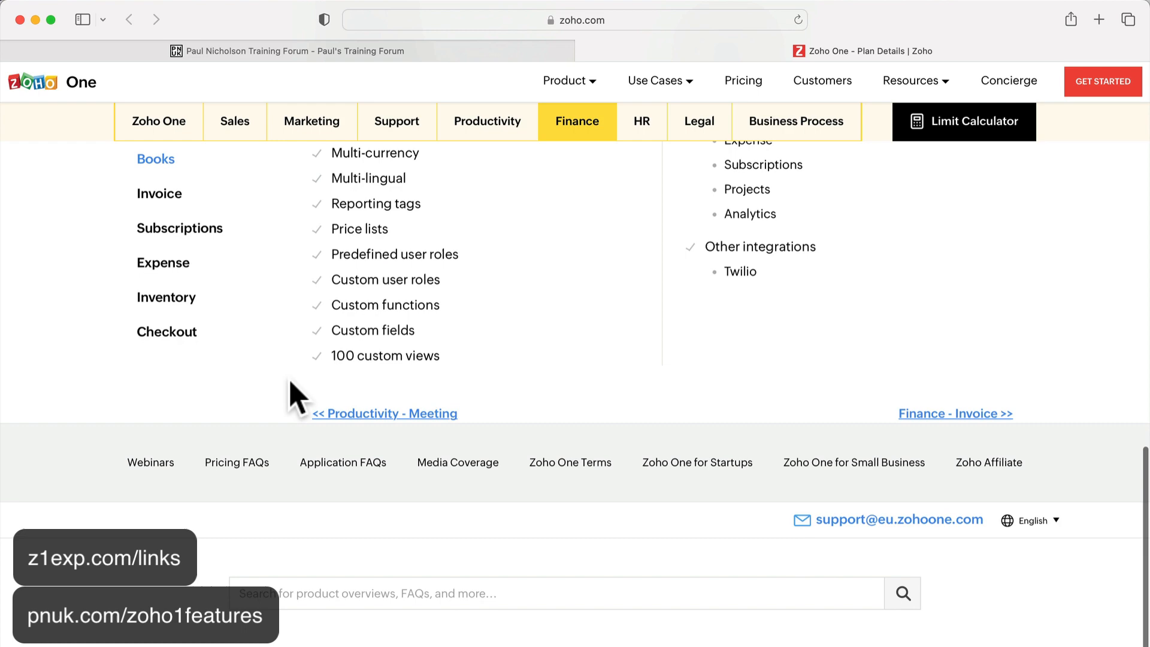
pyautogui.scroll(3)
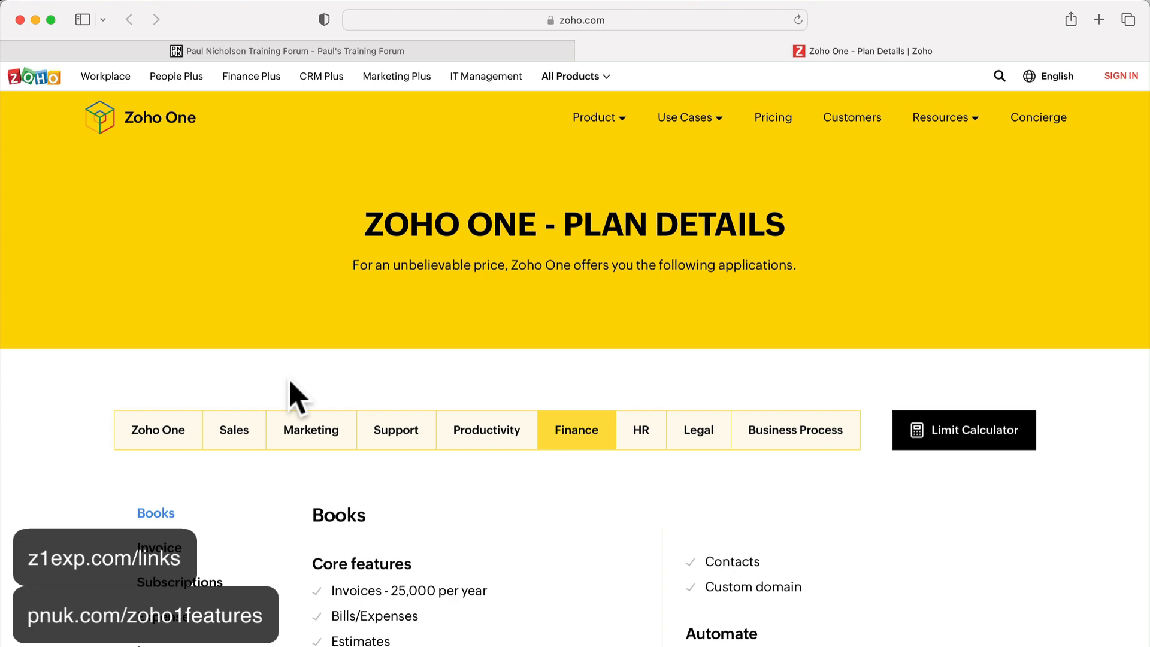
pyautogui.scroll(-3)
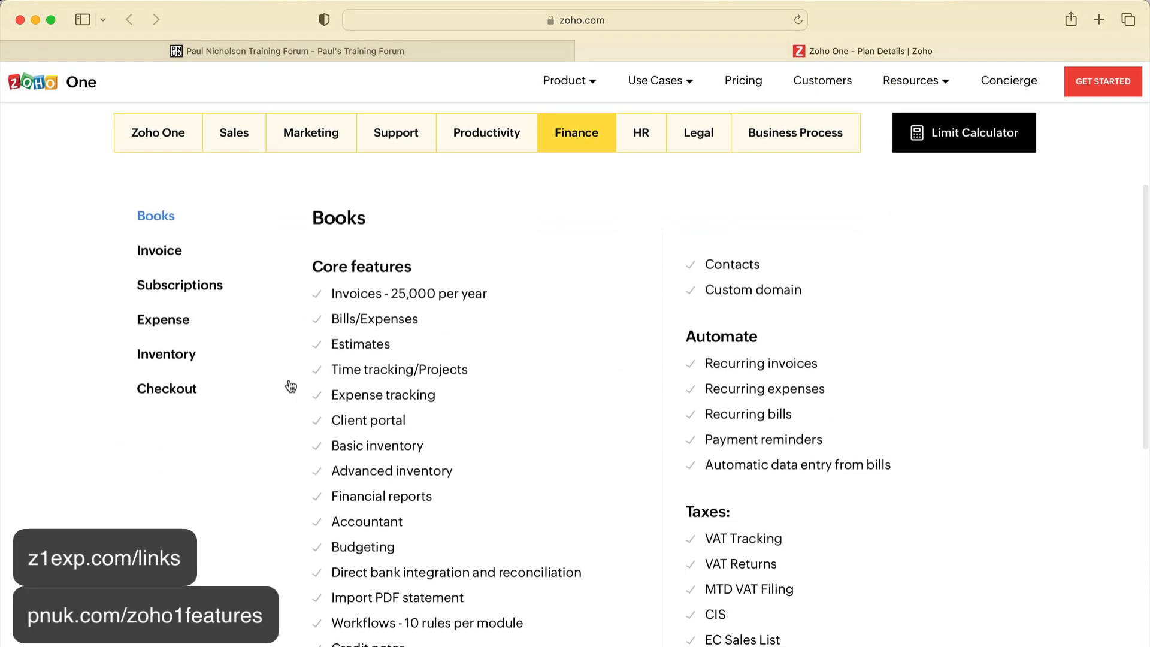
pyautogui.scroll(-3)
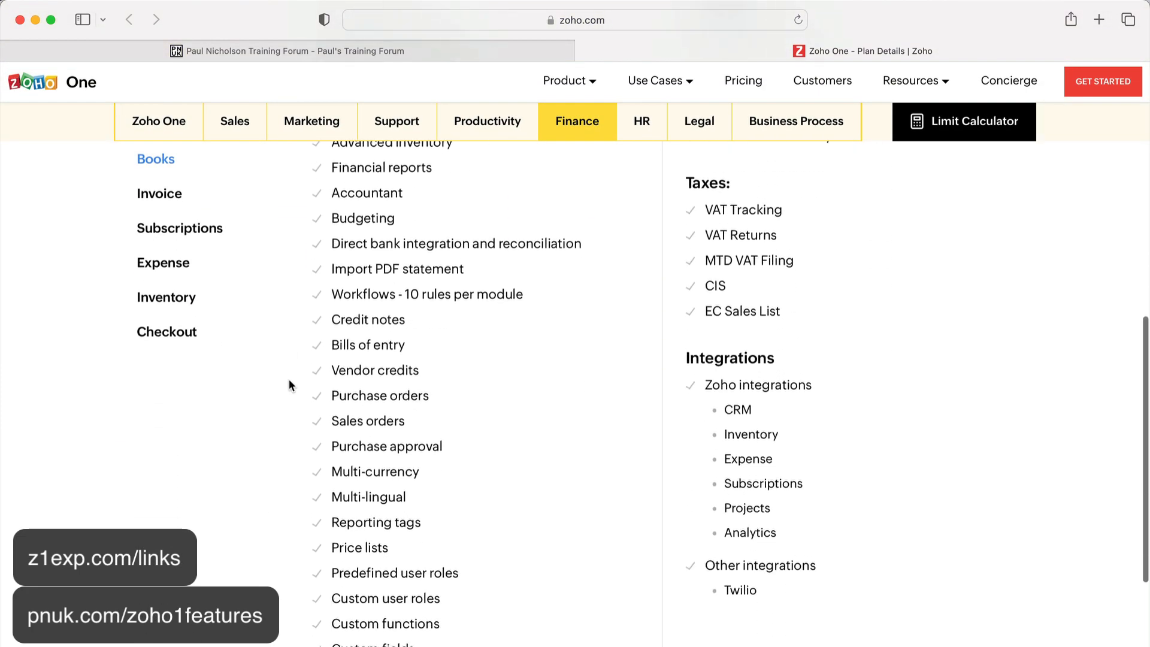
pyautogui.scroll(3)
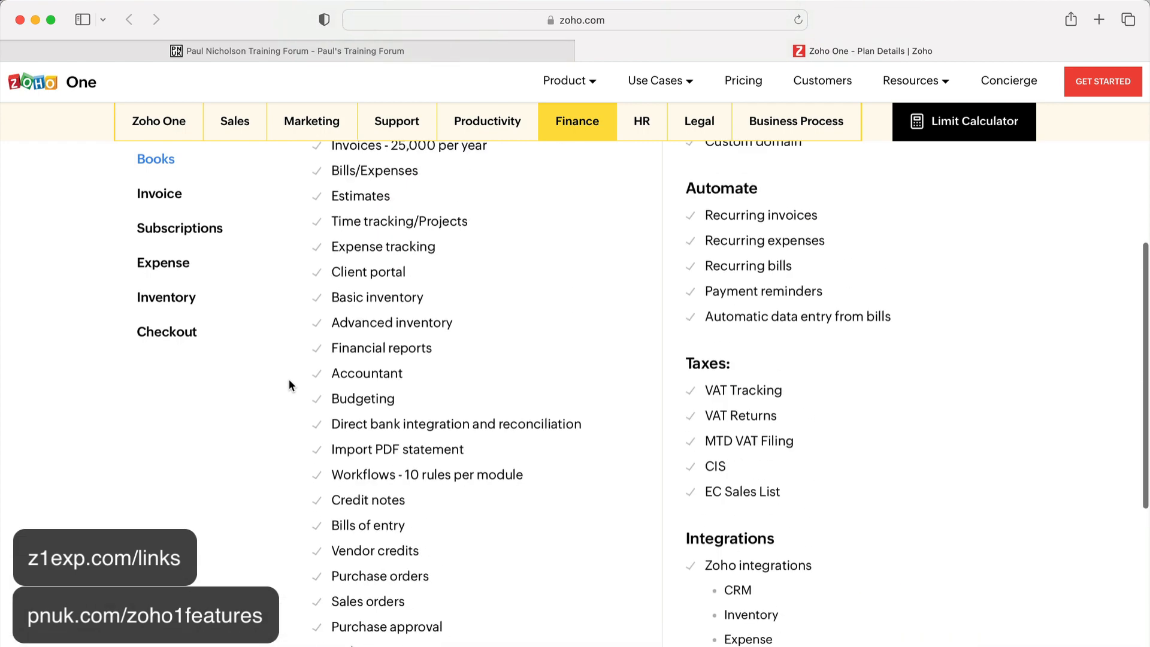
pyautogui.scroll(3)
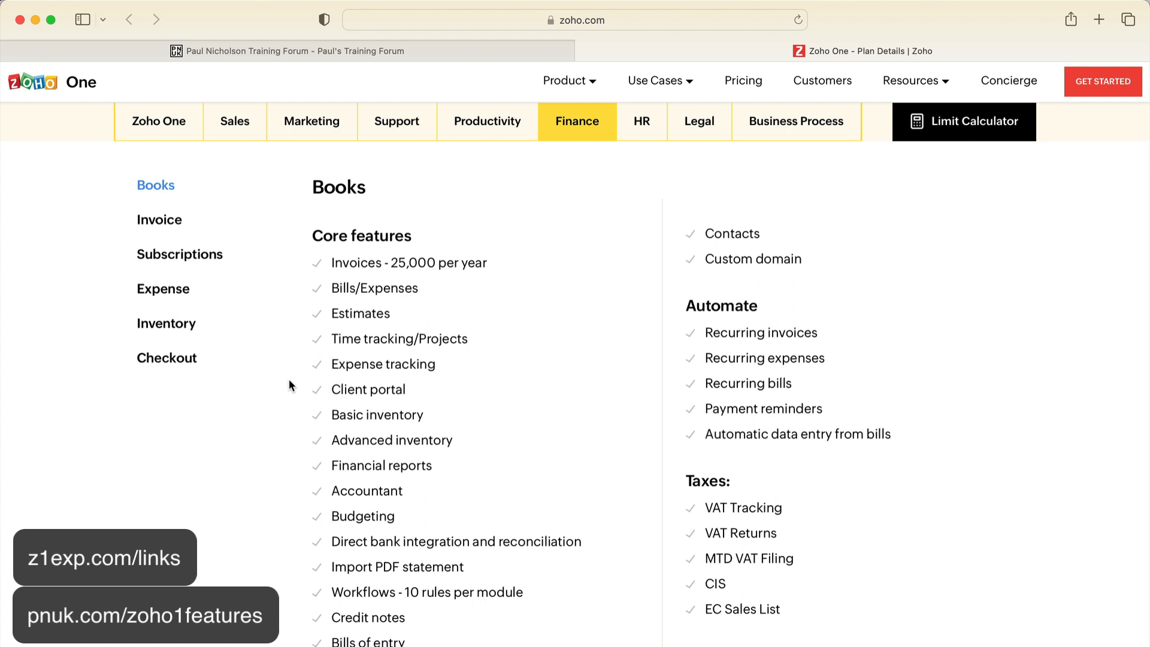
pyautogui.moveTo(402, 169)
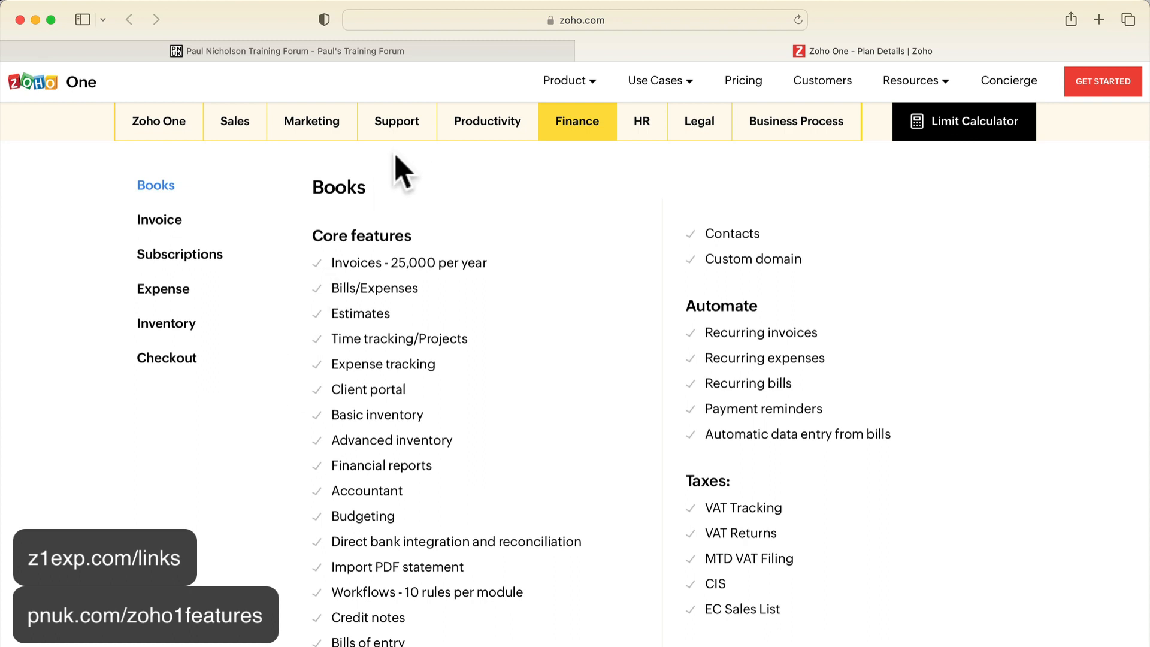
# Browse the Support, Mail, Bookings and SalesIQ feature lists across categories
pyautogui.click(397, 121)
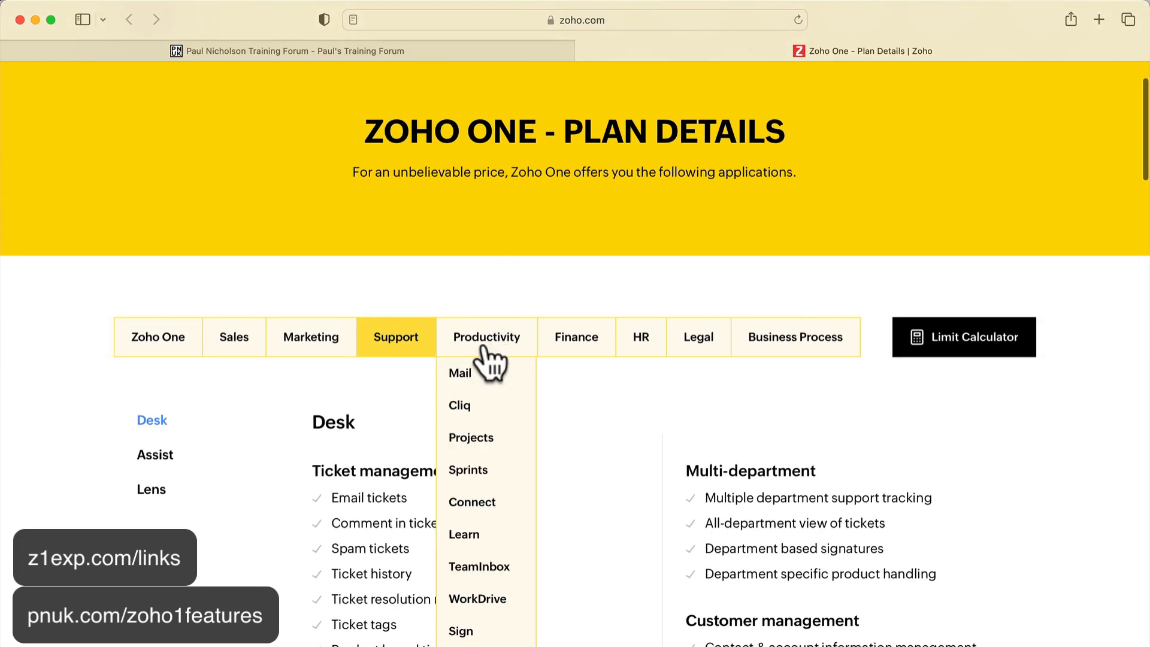
pyautogui.click(460, 372)
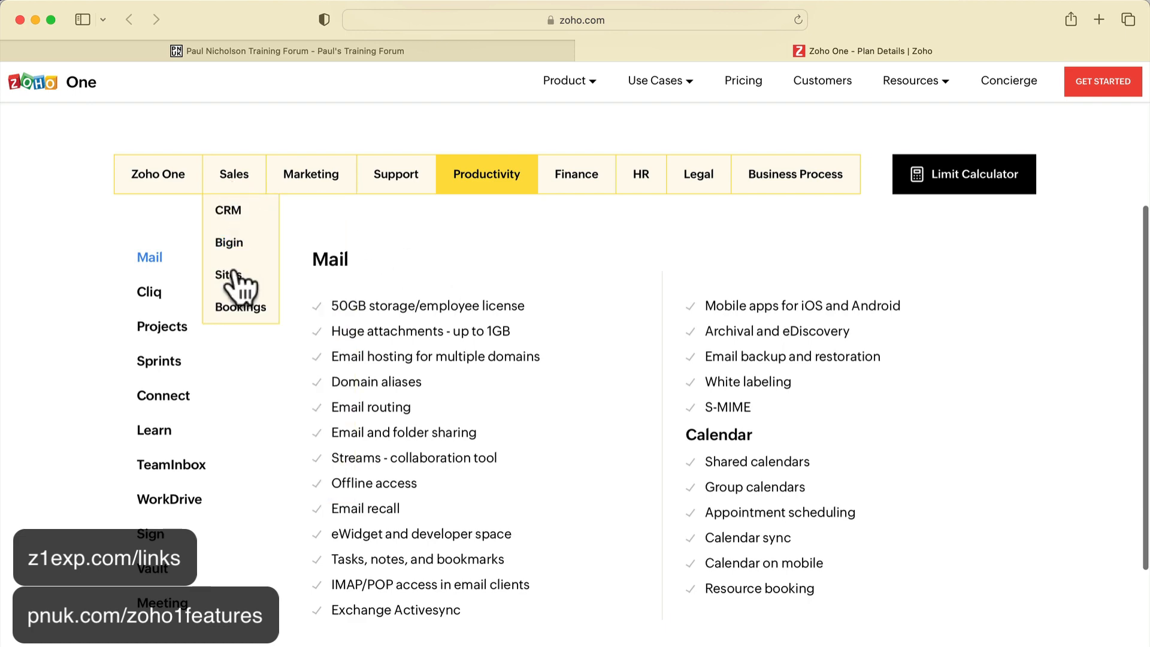
pyautogui.click(240, 306)
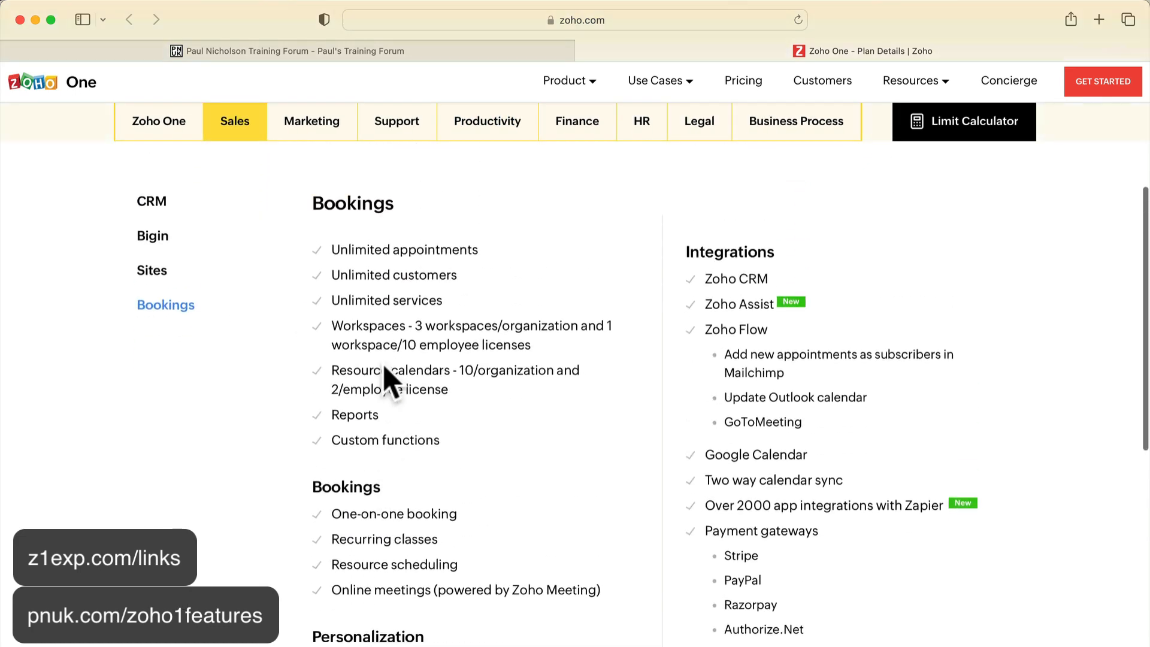
pyautogui.click(311, 121)
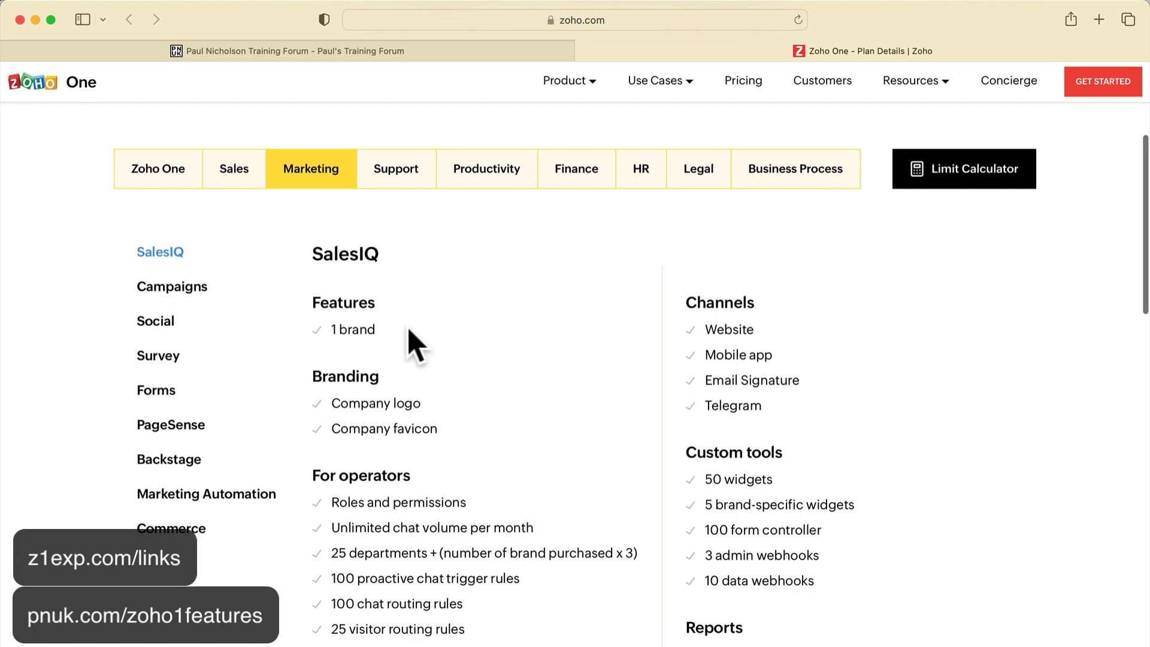
pyautogui.scroll(-3)
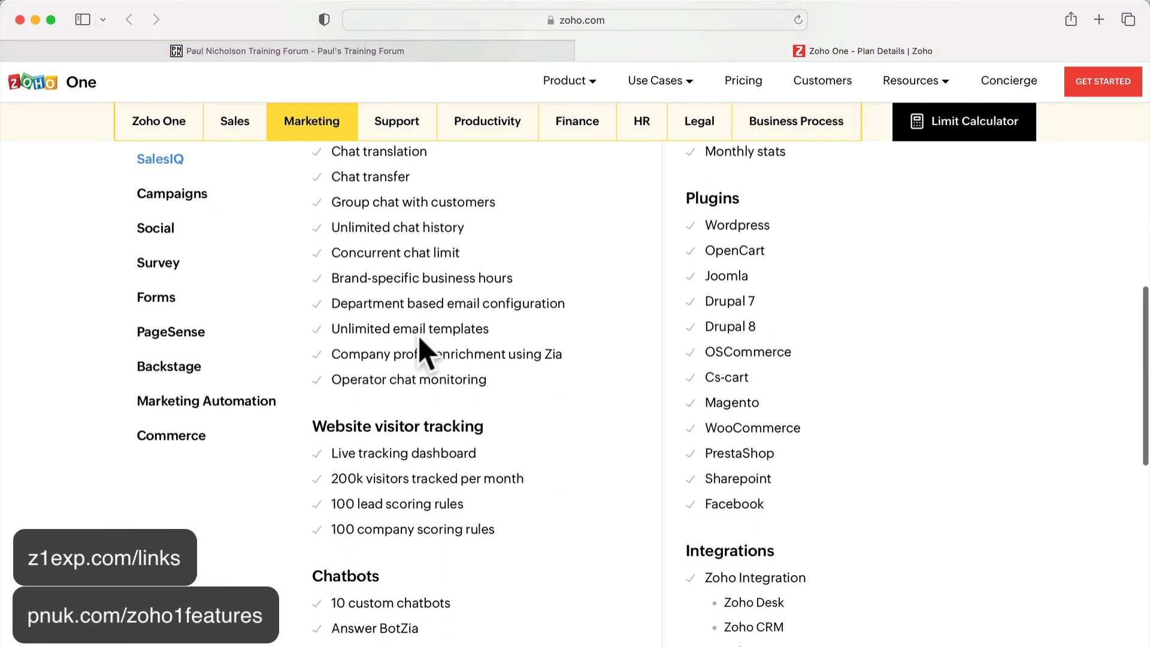
# Under Productivity, show and scroll through the Connect feature list
pyautogui.click(487, 121)
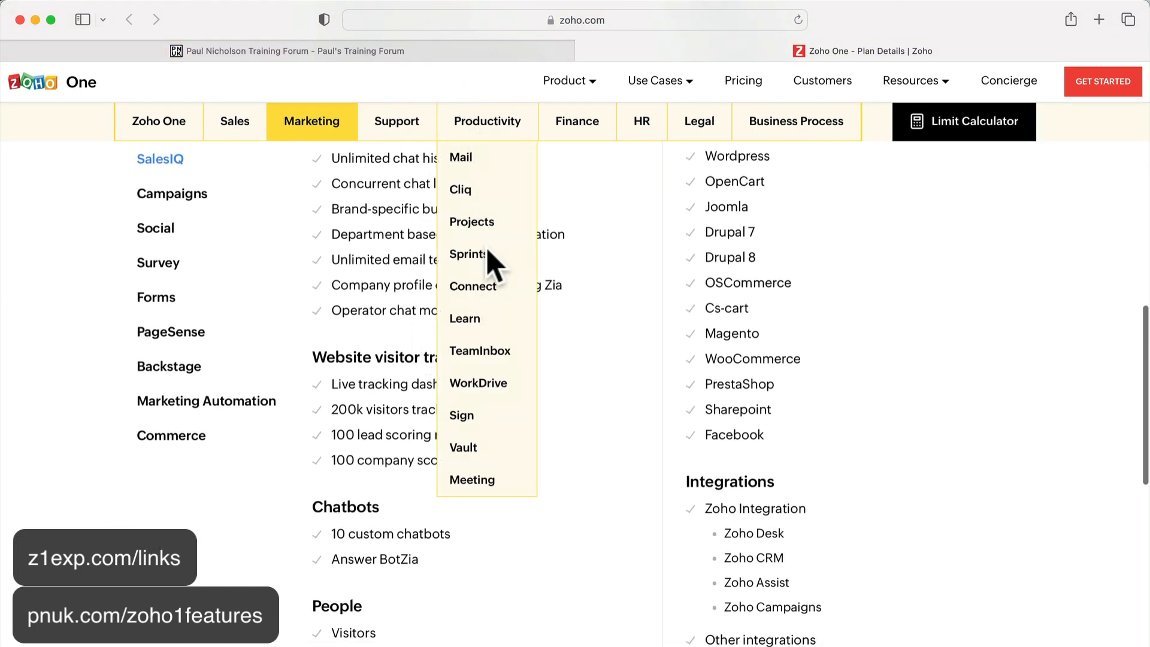
pyautogui.click(474, 286)
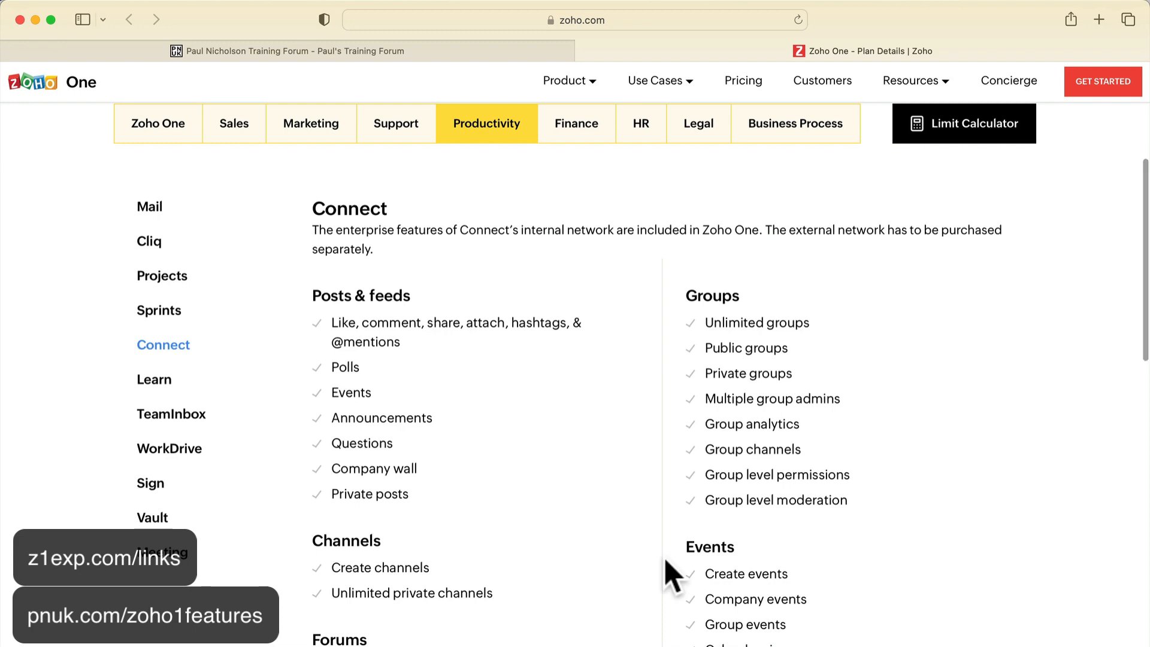
pyautogui.scroll(-3)
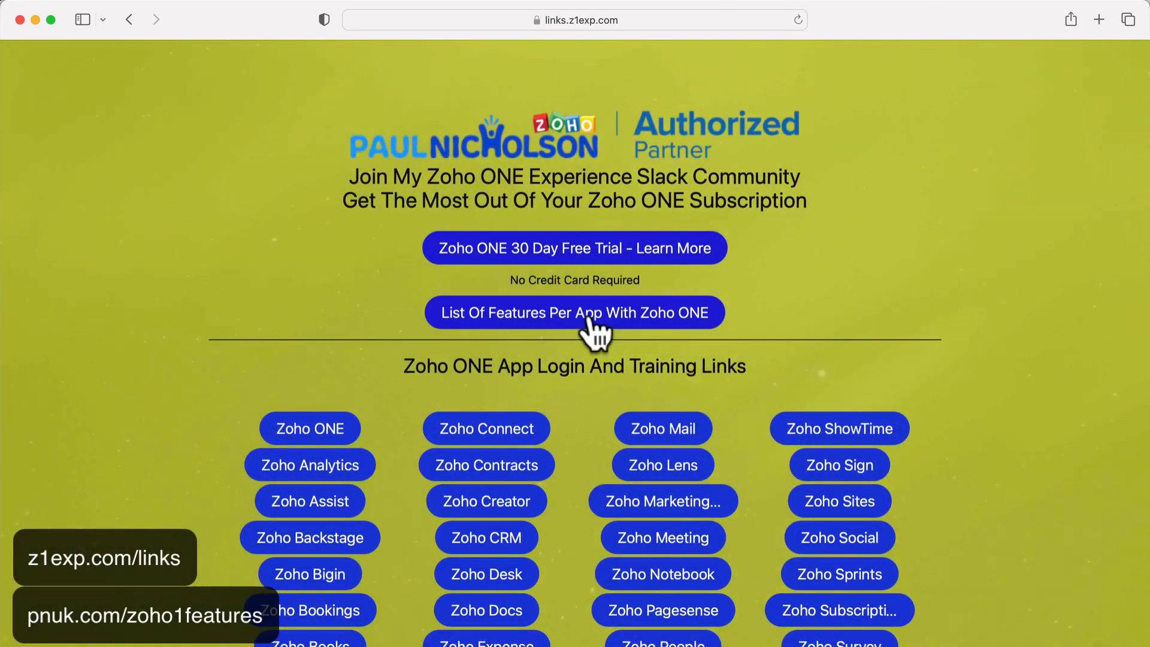
# Scroll to App Login And Training Links and open the Zoho Books topic
pyautogui.scroll(-3)
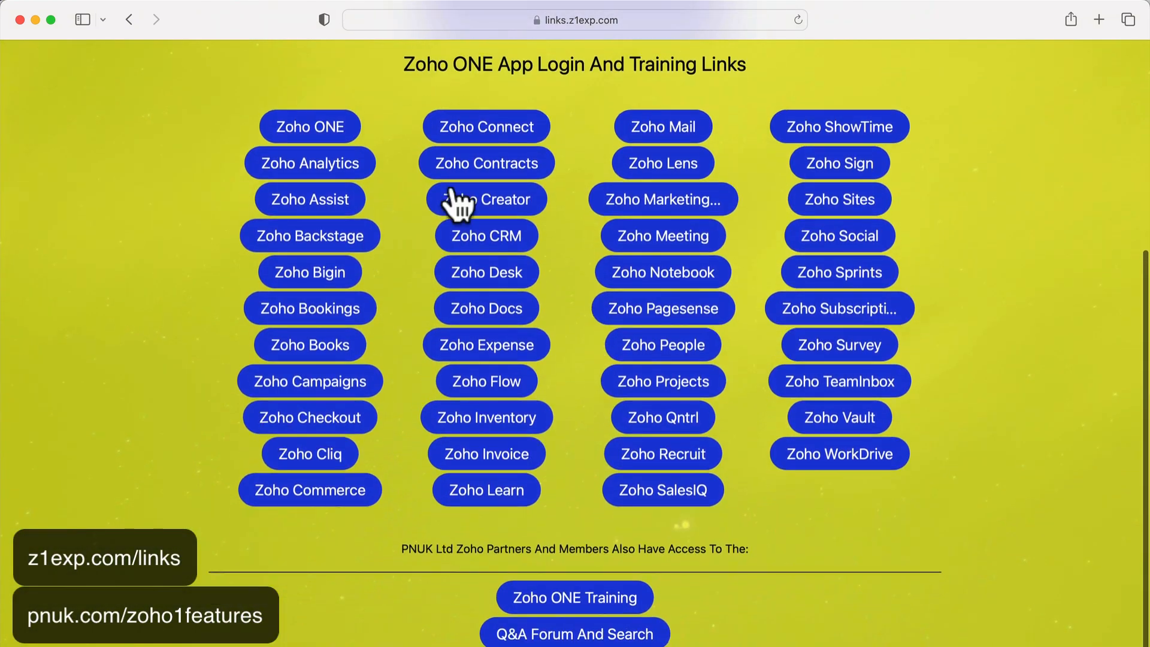
pyautogui.click(485, 199)
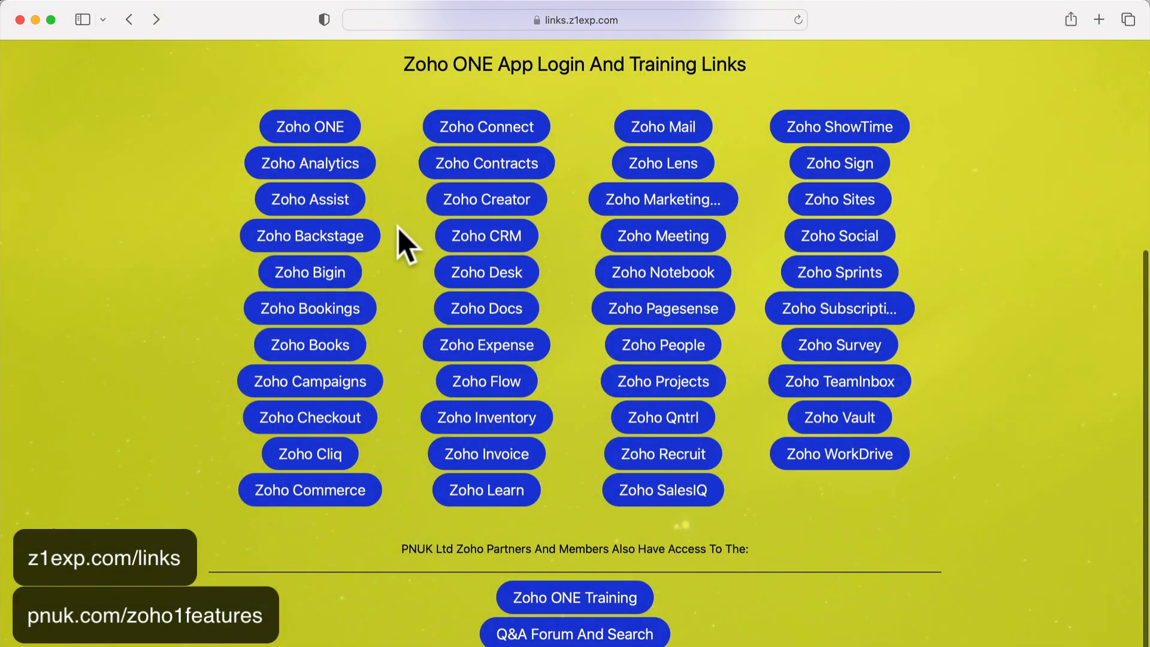
pyautogui.click(309, 235)
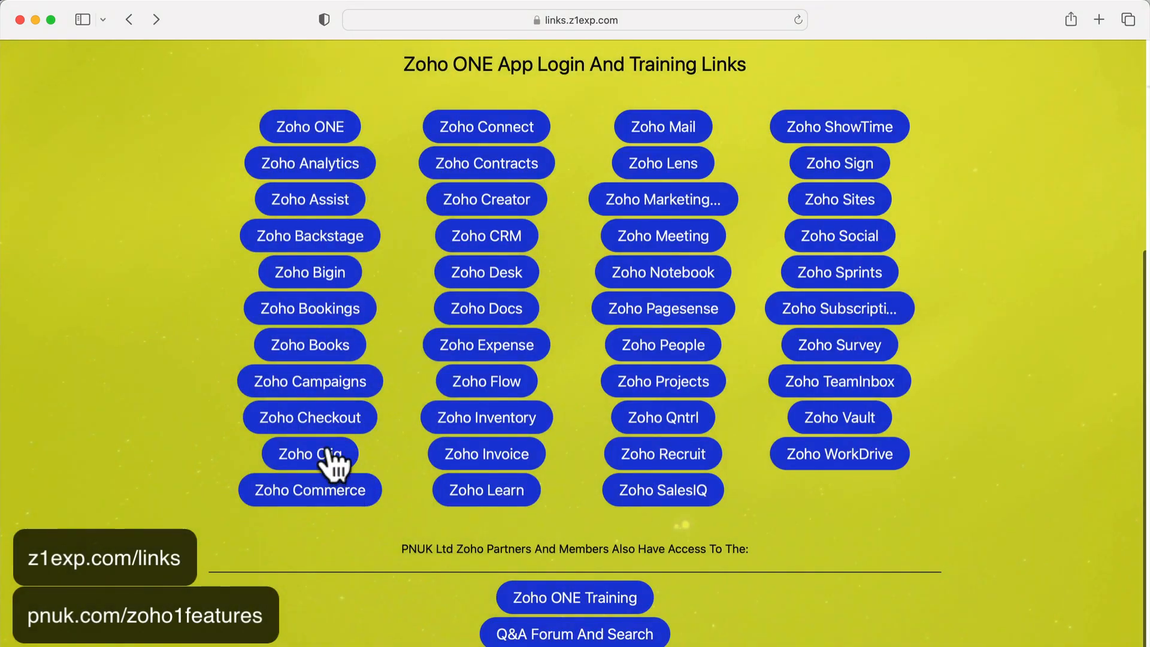
pyautogui.click(309, 345)
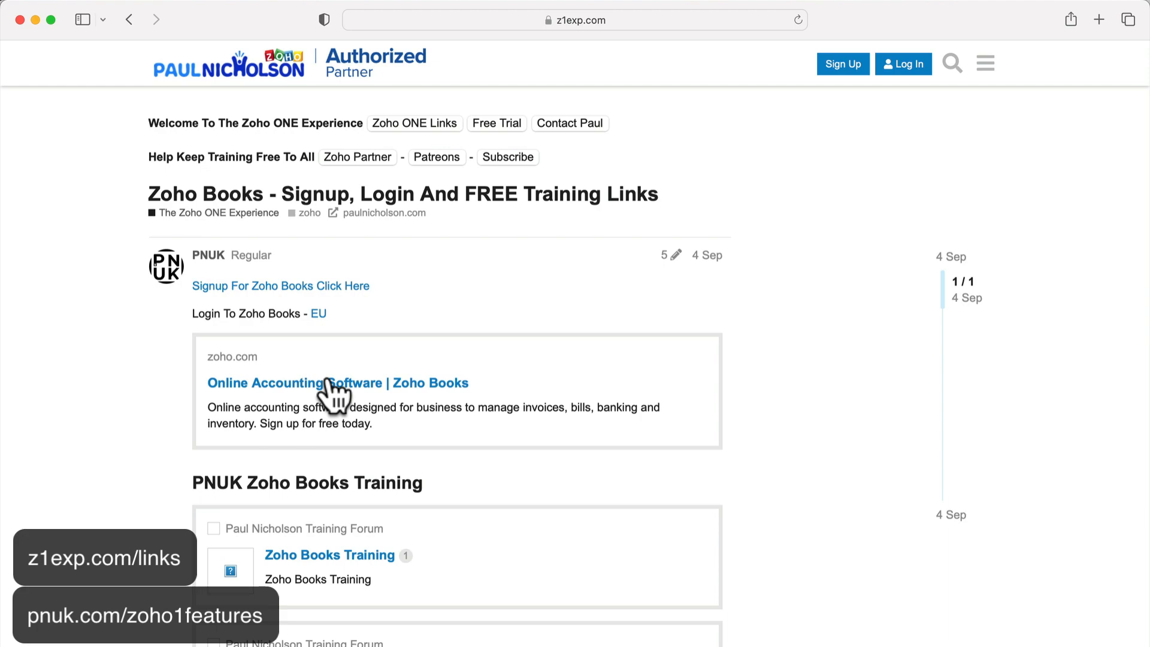
# Leave the Zoho Books topic via the site logo and open the Zoho CRM Training Q&A category
pyautogui.scroll(-3)
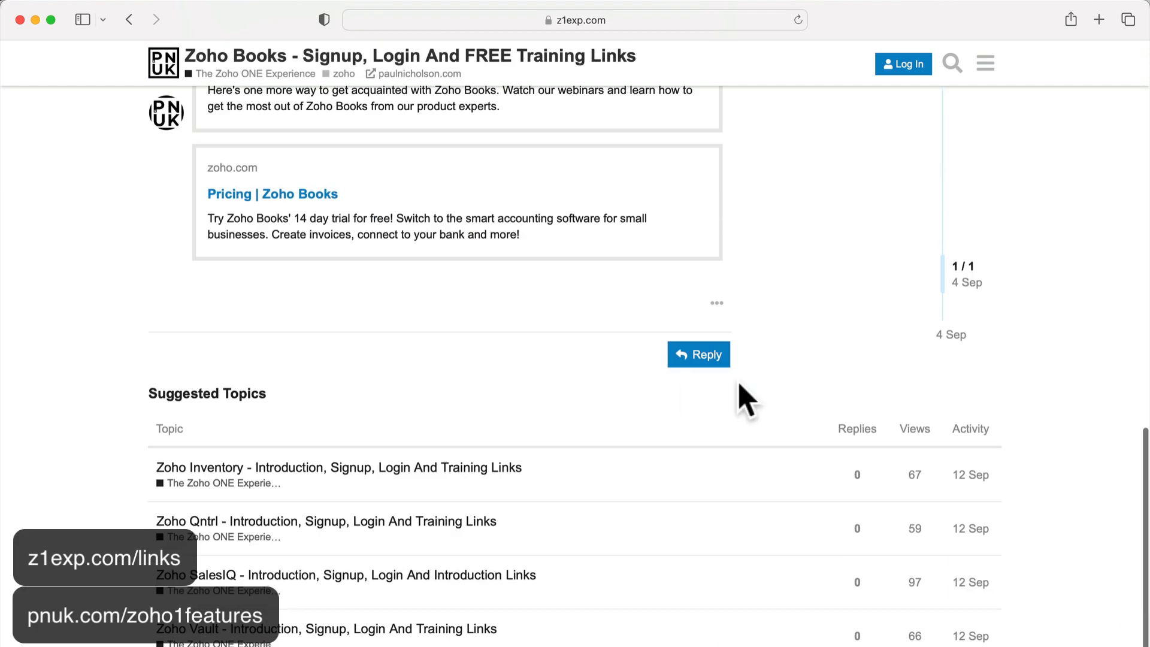
pyautogui.moveTo(803, 257)
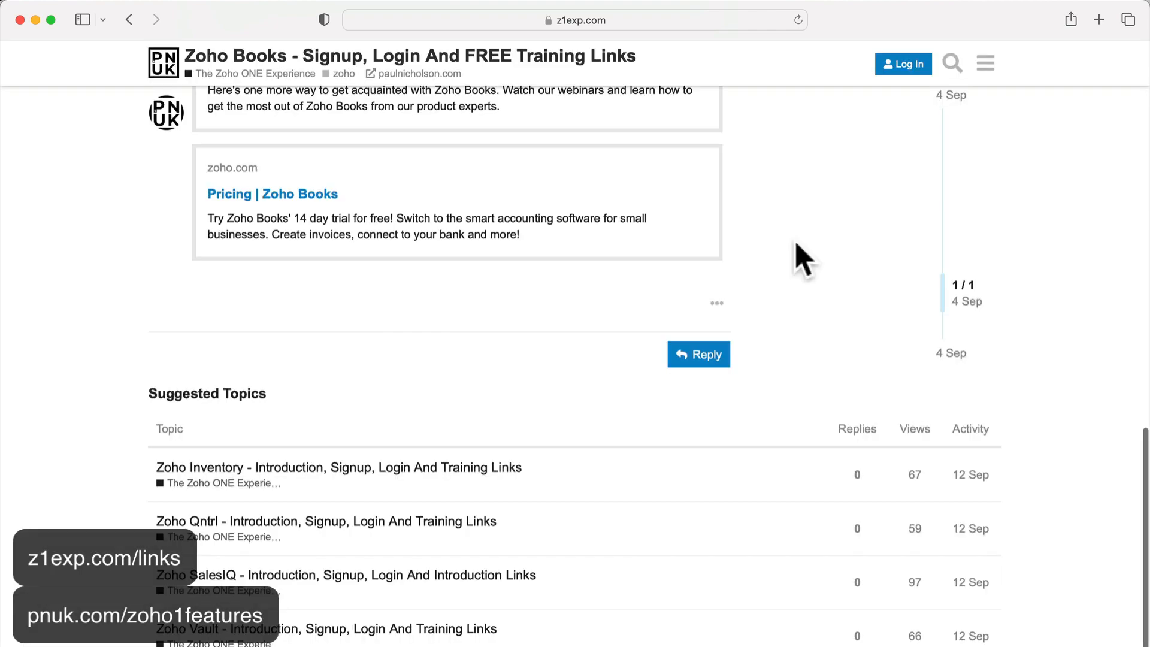
pyautogui.scroll(3)
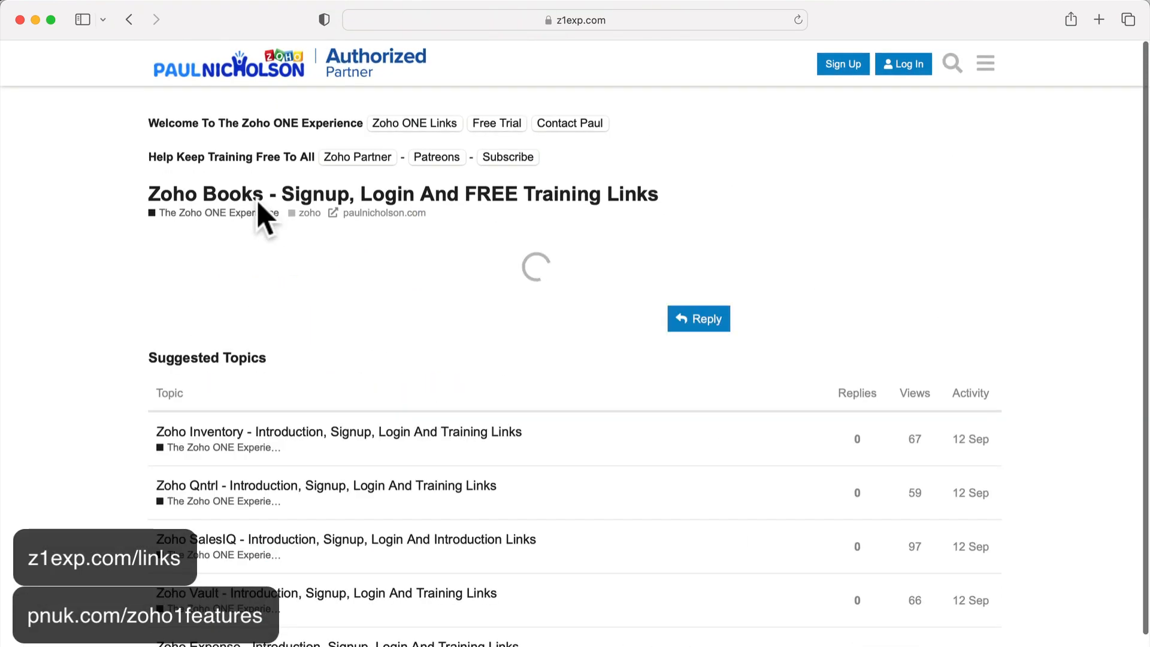
pyautogui.click(228, 63)
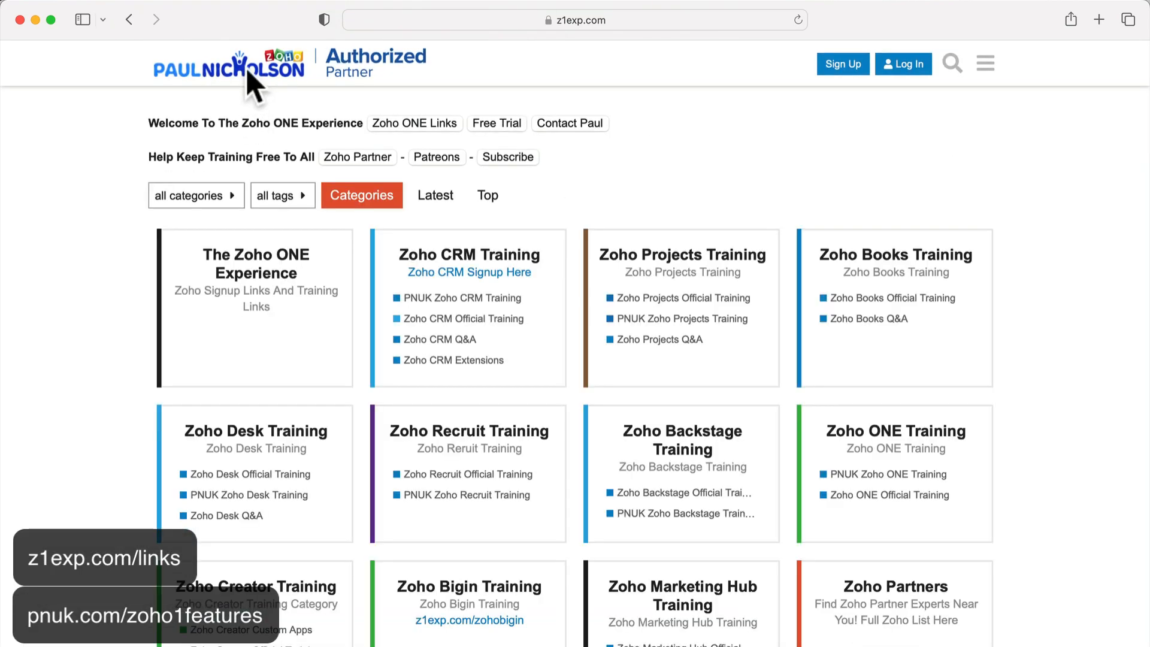
pyautogui.moveTo(455, 284)
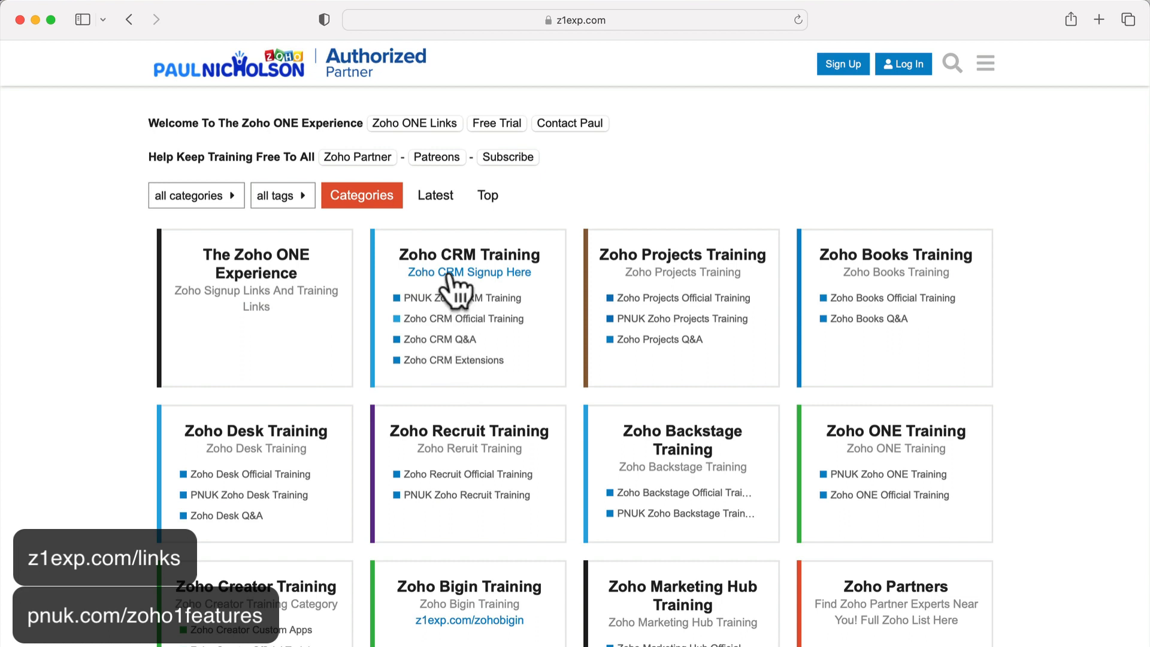
pyautogui.click(441, 339)
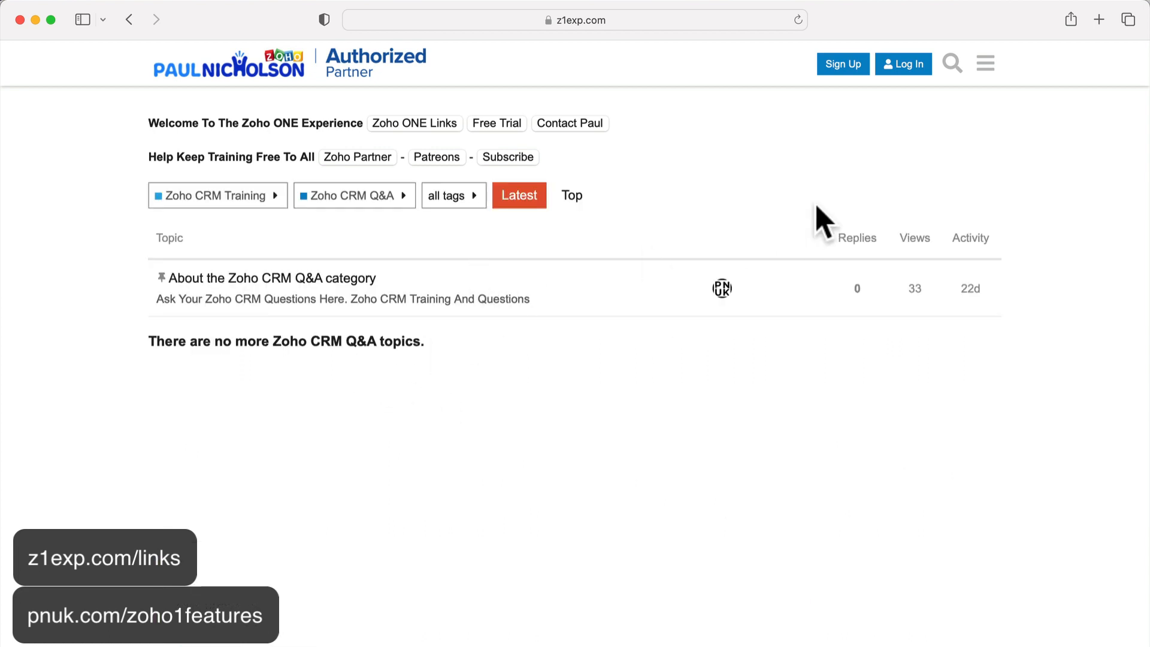
pyautogui.moveTo(770, 206)
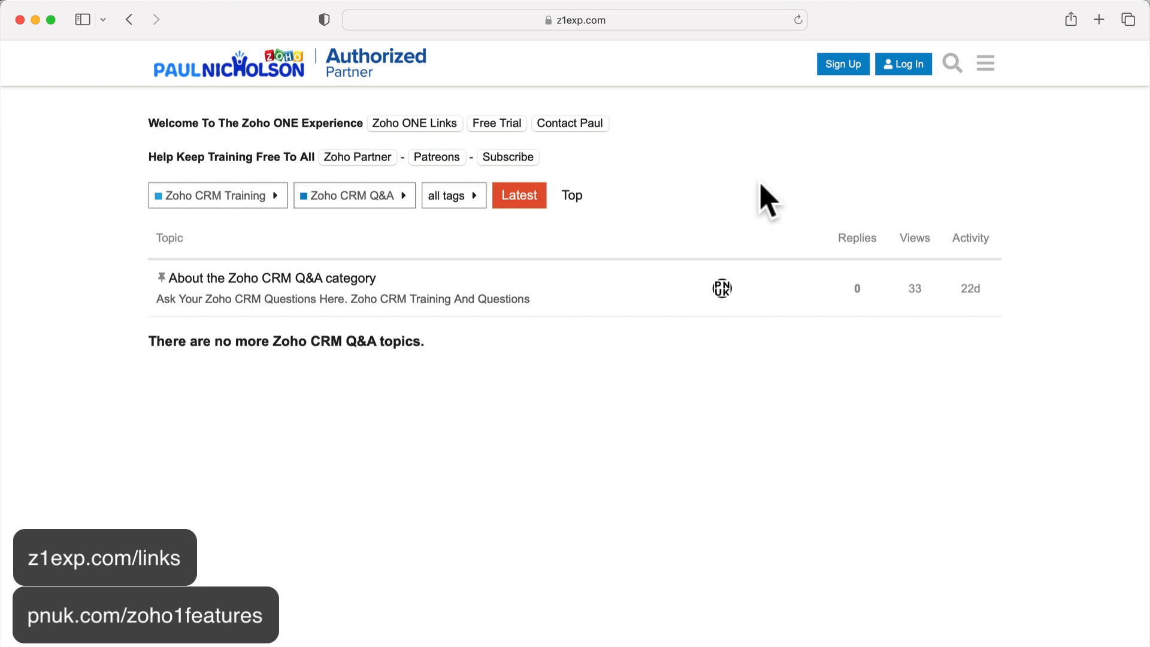
pyautogui.moveTo(921, 217)
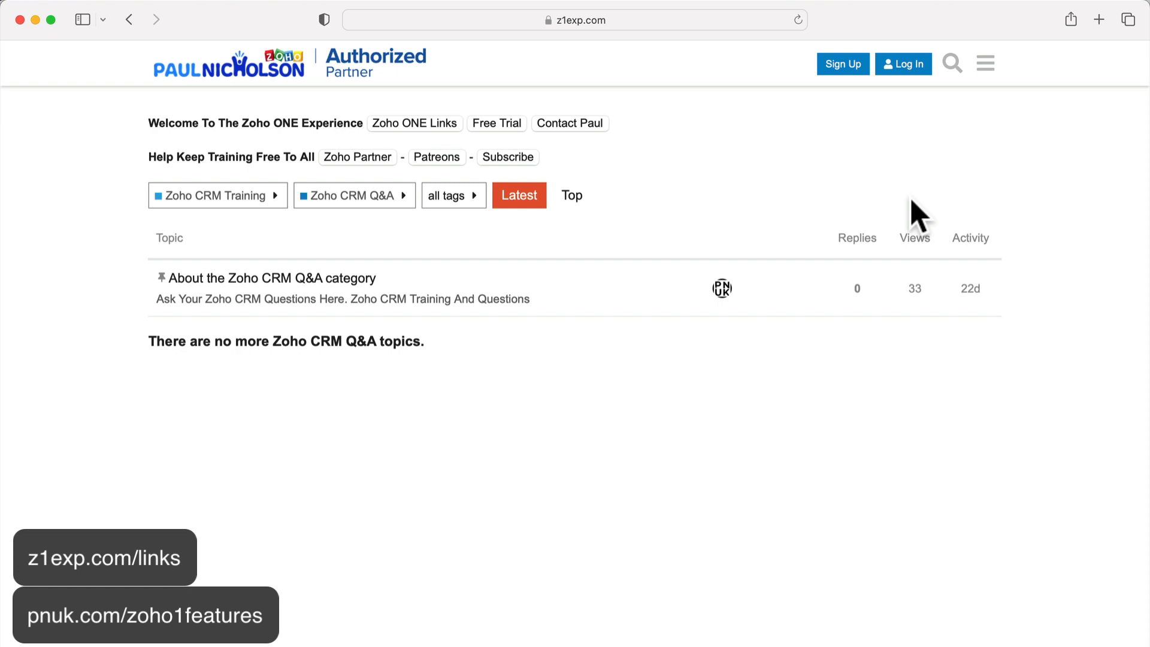
pyautogui.moveTo(783, 198)
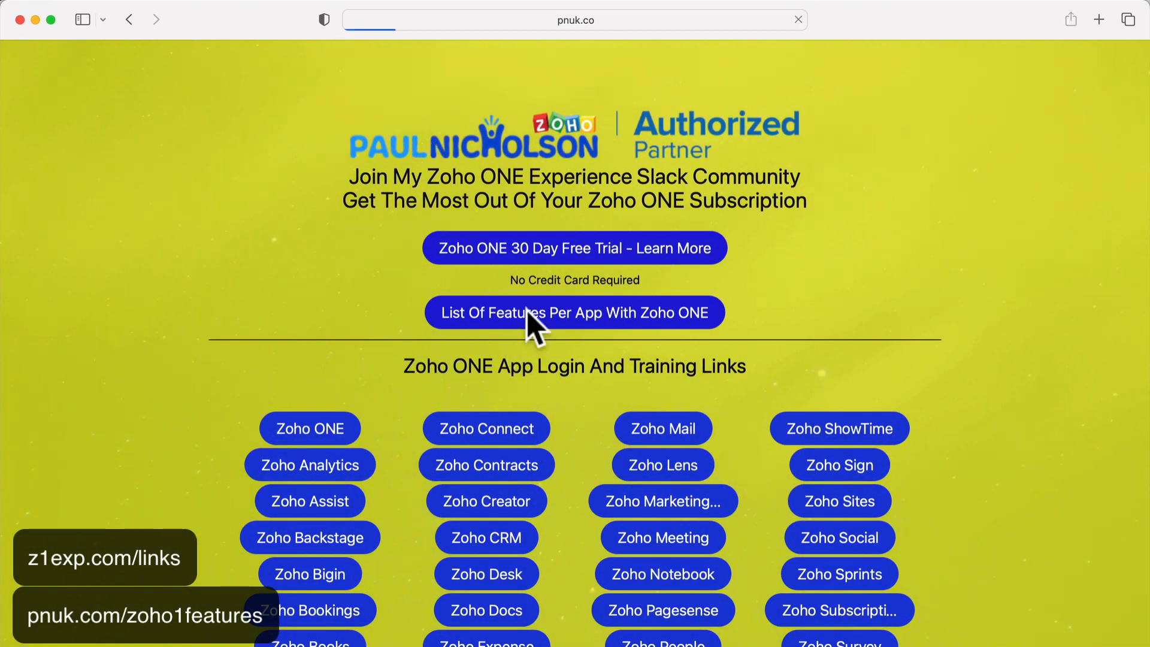
# Go from List Of Features Per App through Plan Details to Pricing, switched to Monthly billing
pyautogui.click(574, 312)
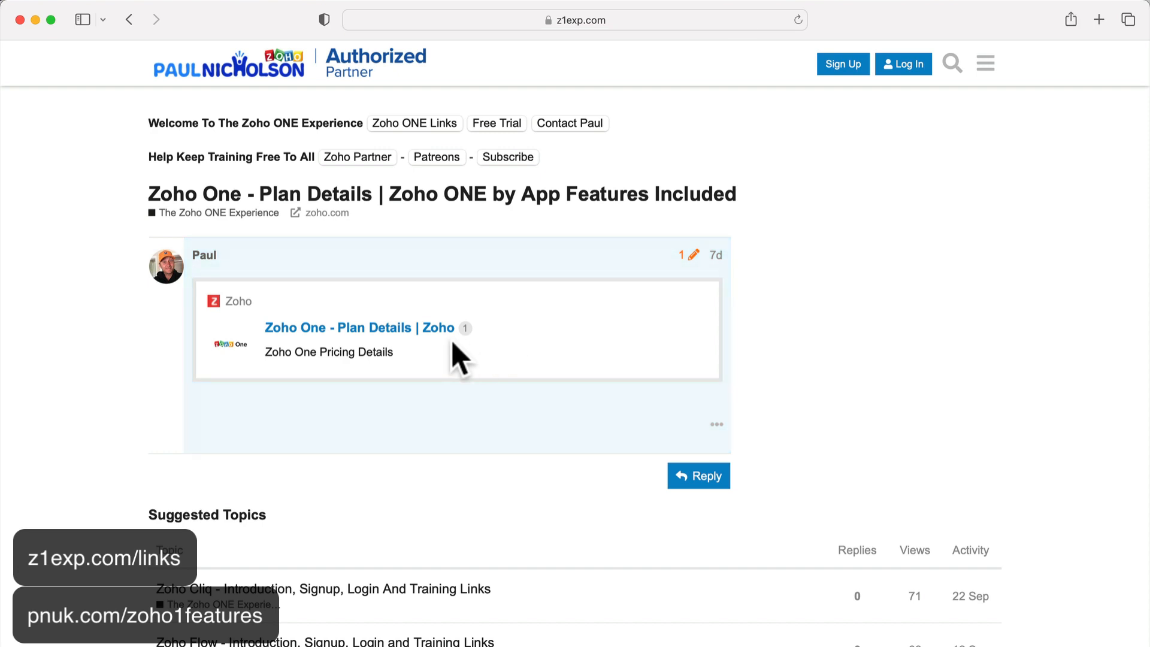
pyautogui.click(360, 327)
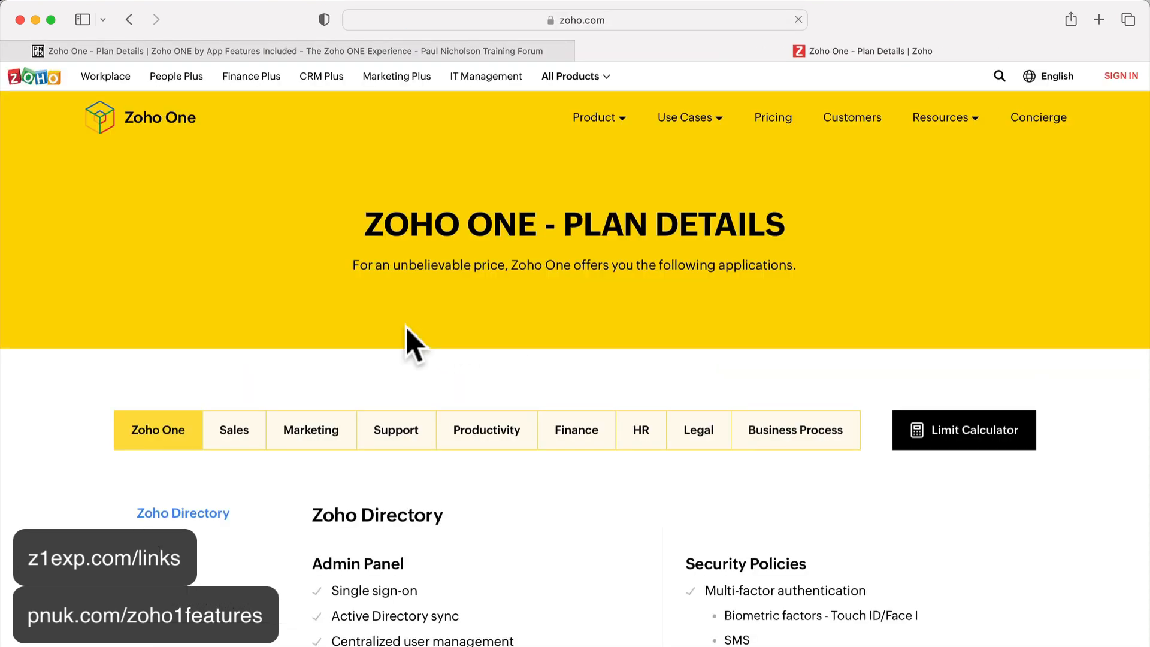
pyautogui.scroll(-3)
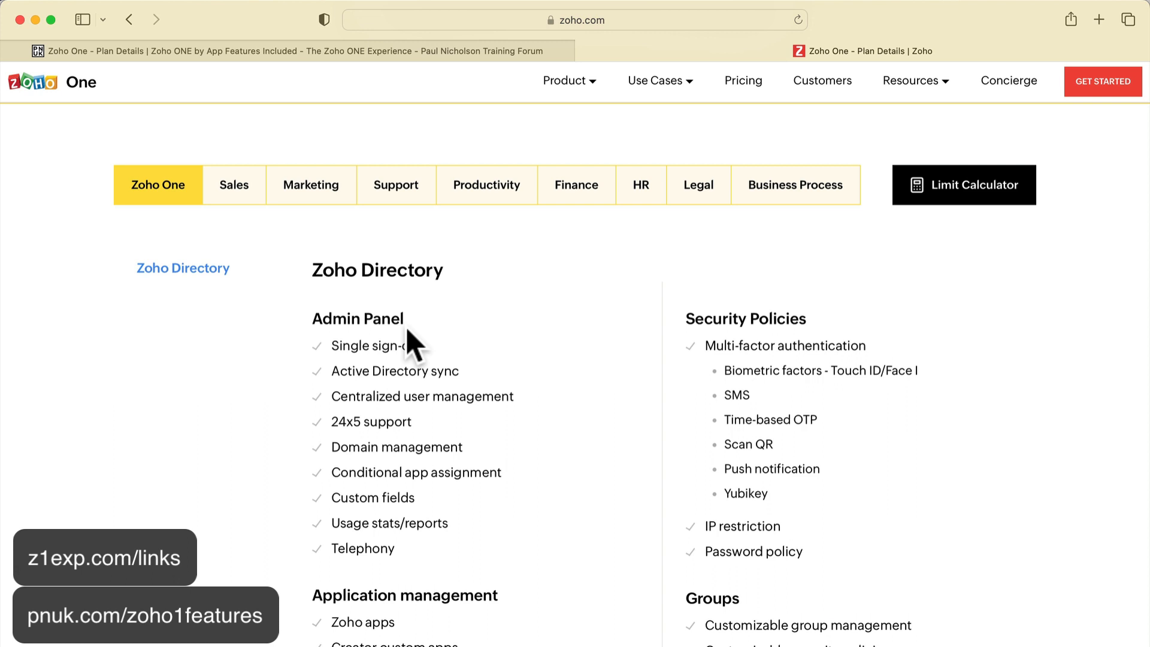
pyautogui.moveTo(633, 40)
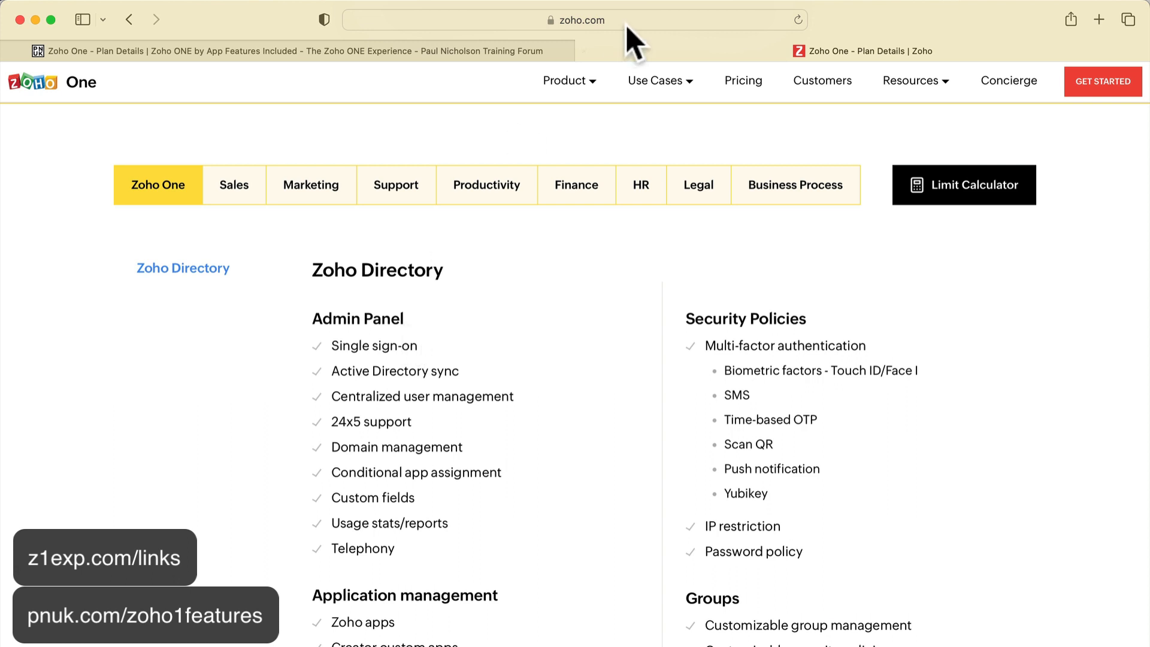
pyautogui.click(742, 80)
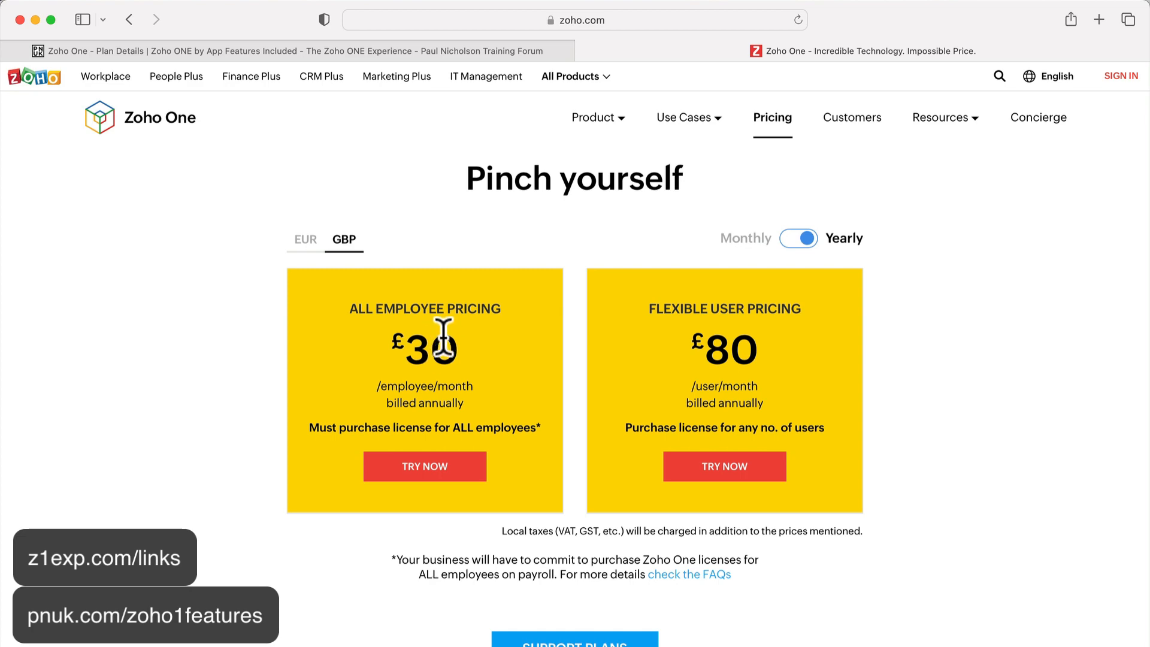
pyautogui.click(798, 238)
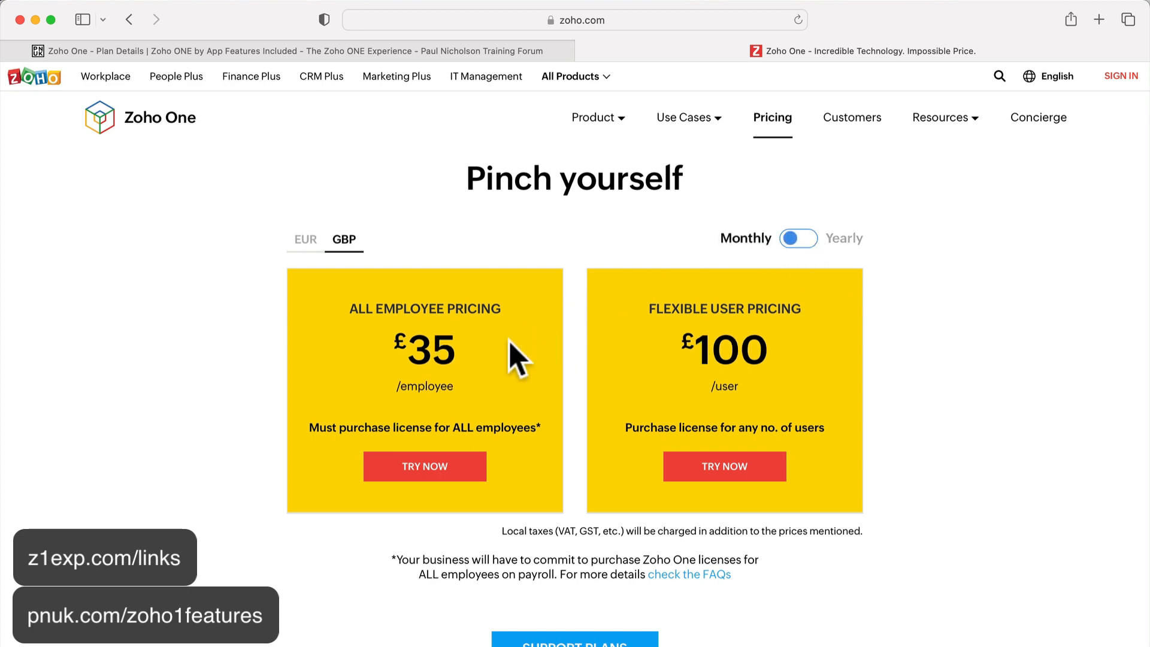